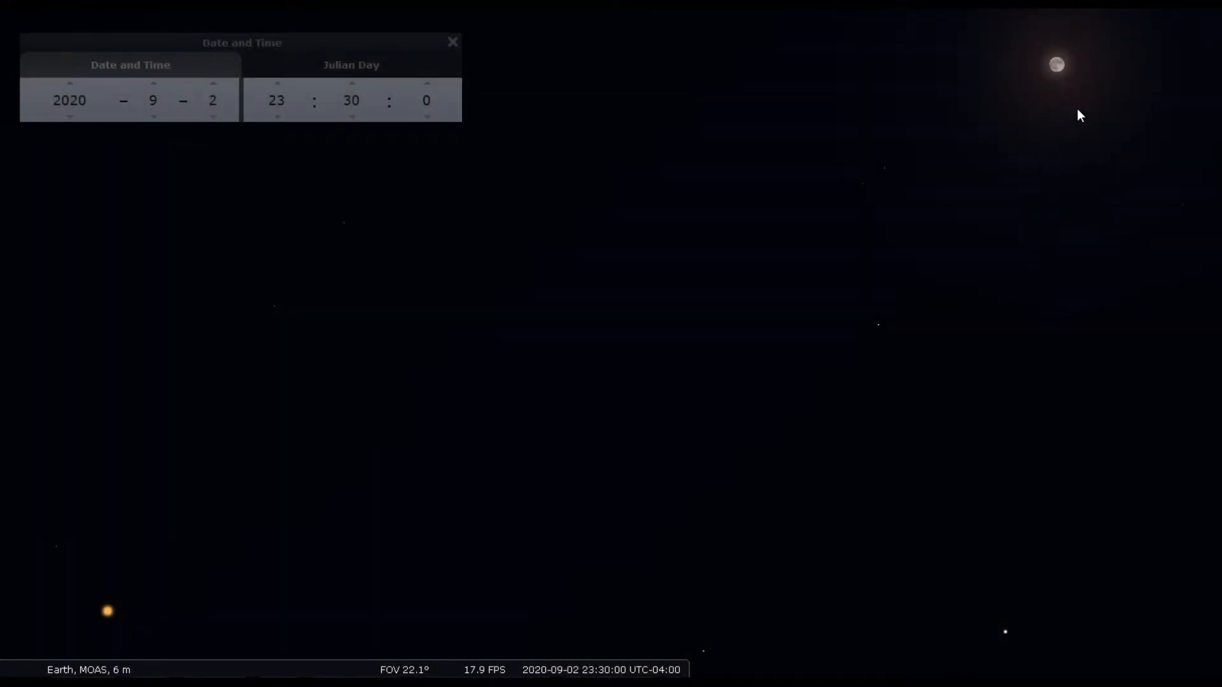
{"action": "mouse_move", "coordinate": [646, 409]}
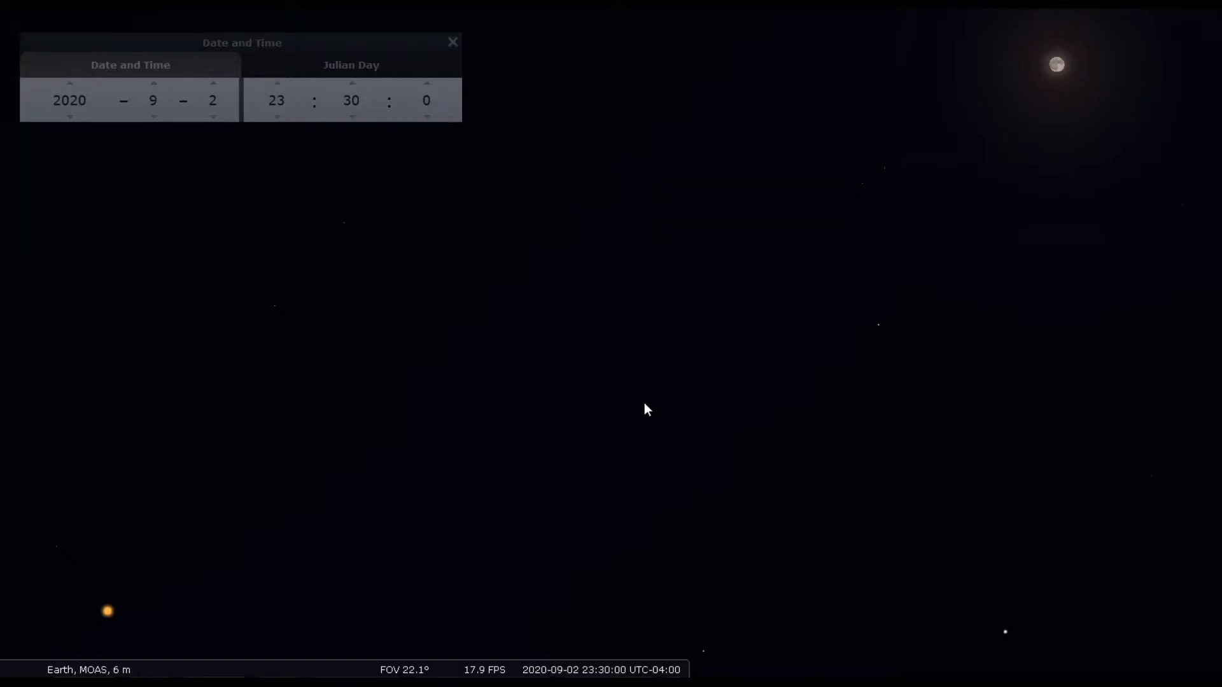
{"action": "mouse_move", "coordinate": [215, 586]}
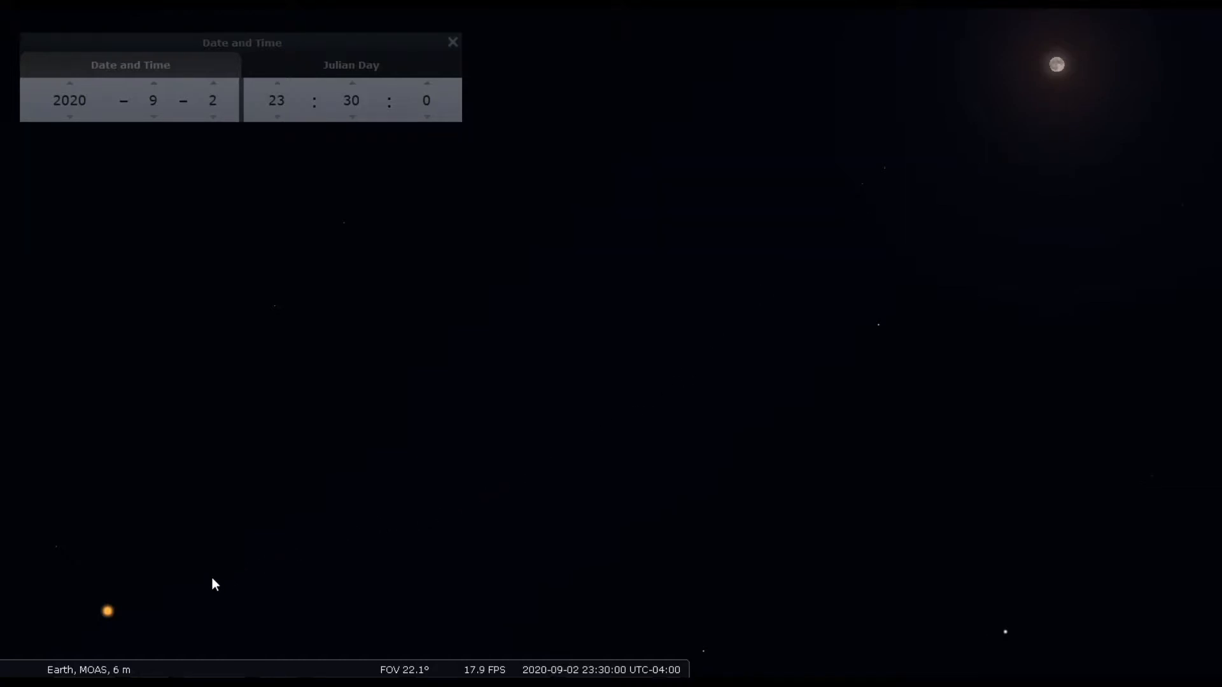
{"action": "mouse_move", "coordinate": [114, 622]}
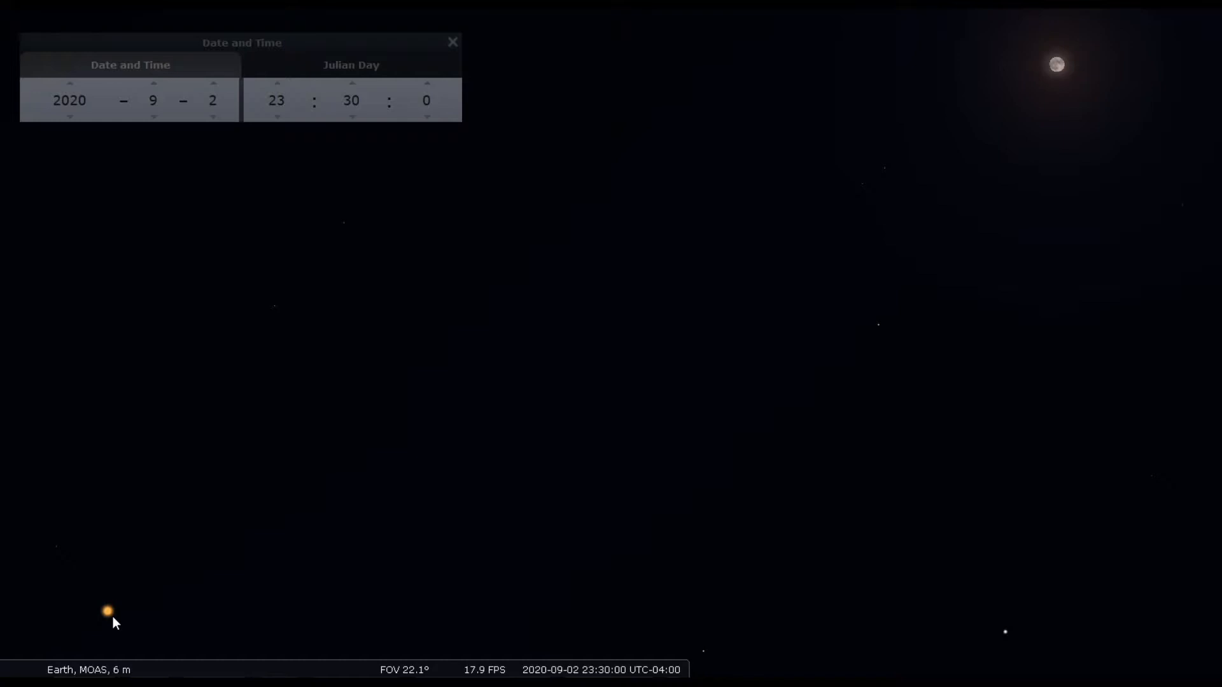
{"action": "mouse_move", "coordinate": [119, 622]}
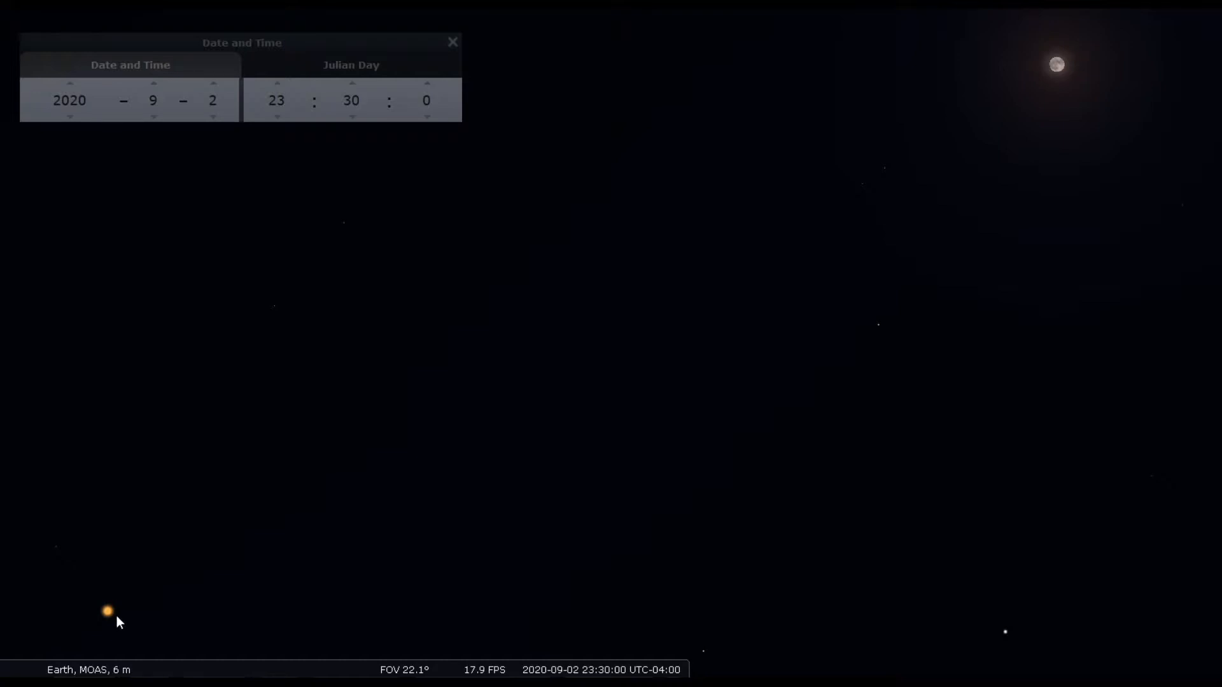
- Advance the date three days, from 2 to 5 September 2020
{"action": "scroll", "scroll_direction": "down", "scroll_amount": 3}
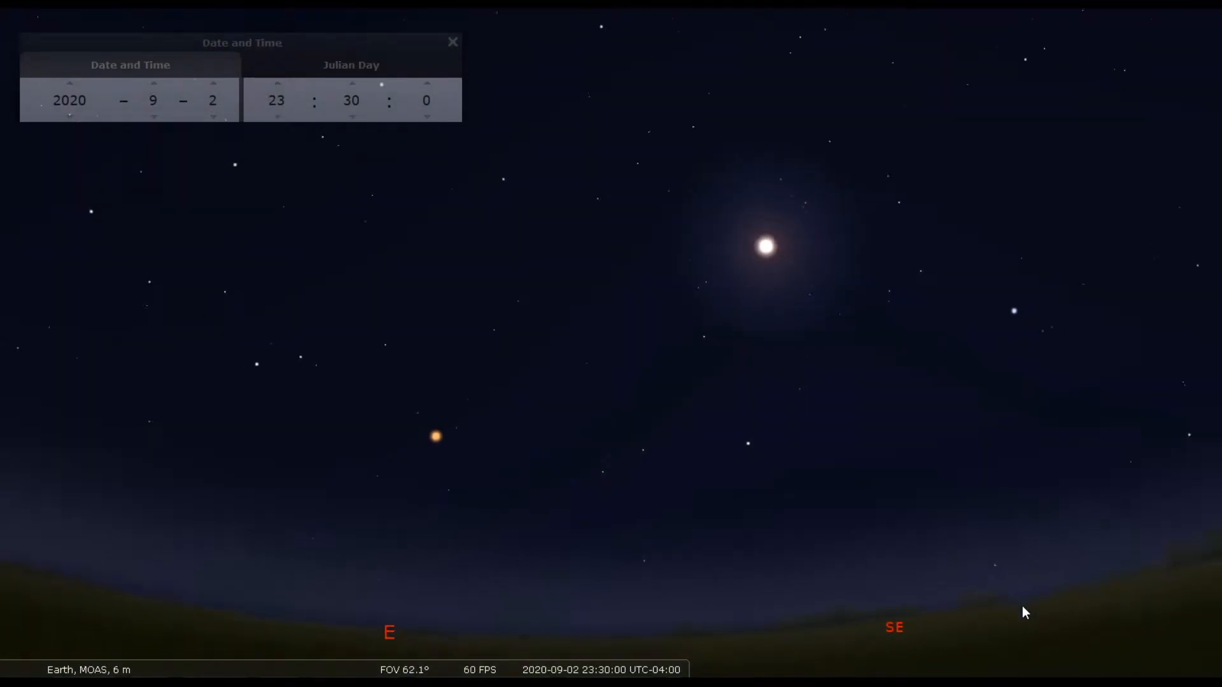
{"action": "scroll", "scroll_direction": "down", "scroll_amount": 3}
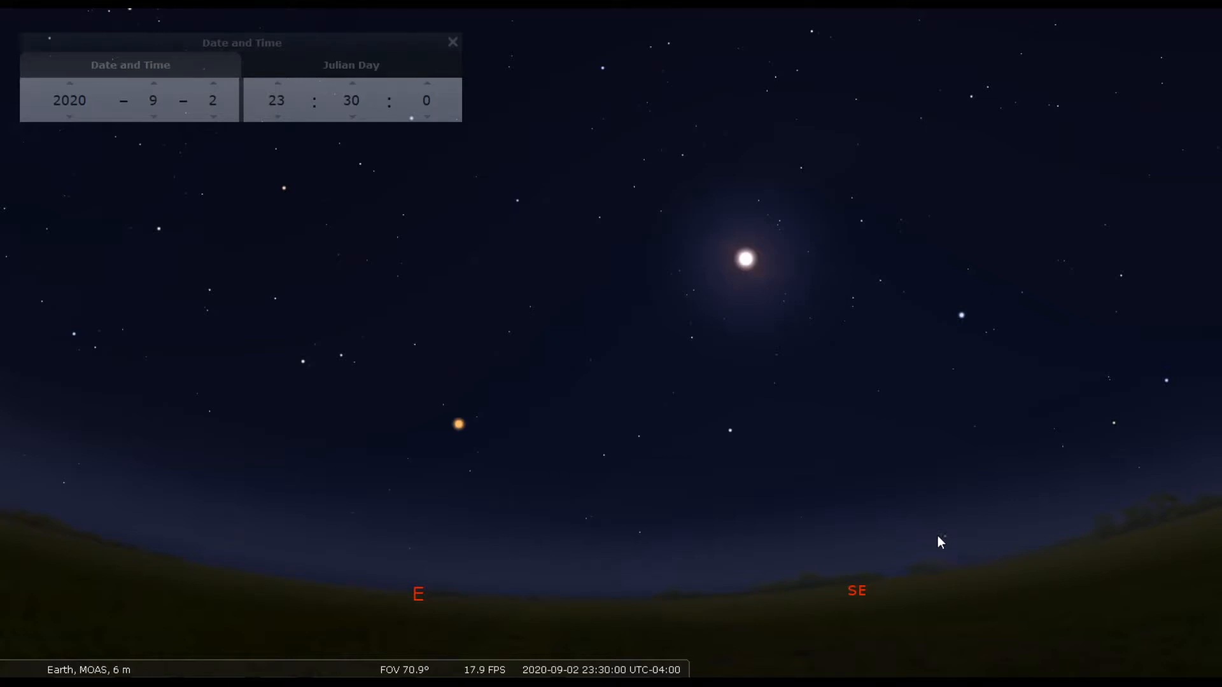
{"action": "mouse_move", "coordinate": [958, 531]}
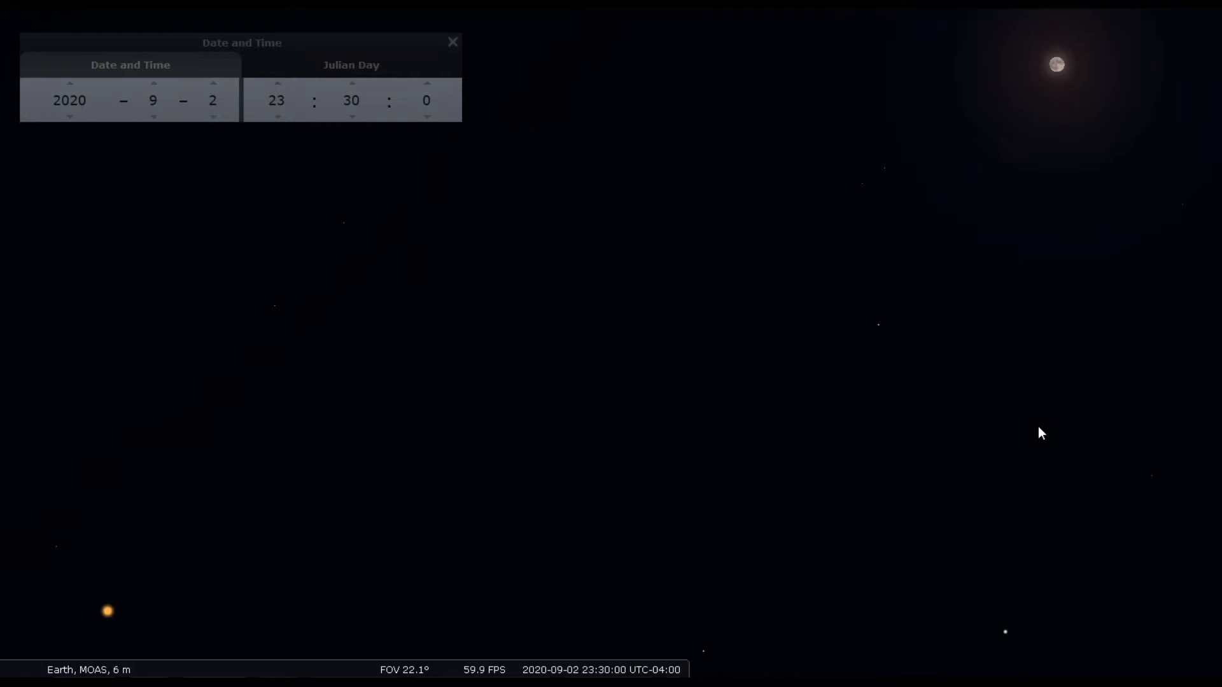
{"action": "mouse_move", "coordinate": [1053, 380]}
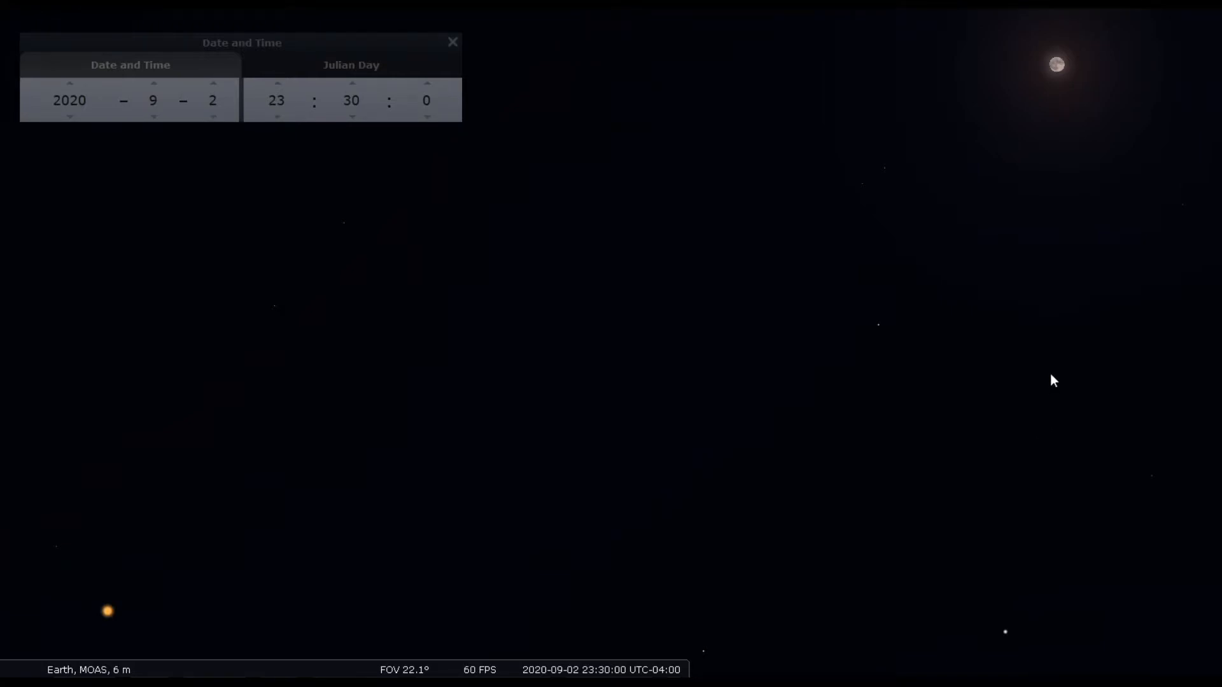
{"action": "mouse_move", "coordinate": [284, 235]}
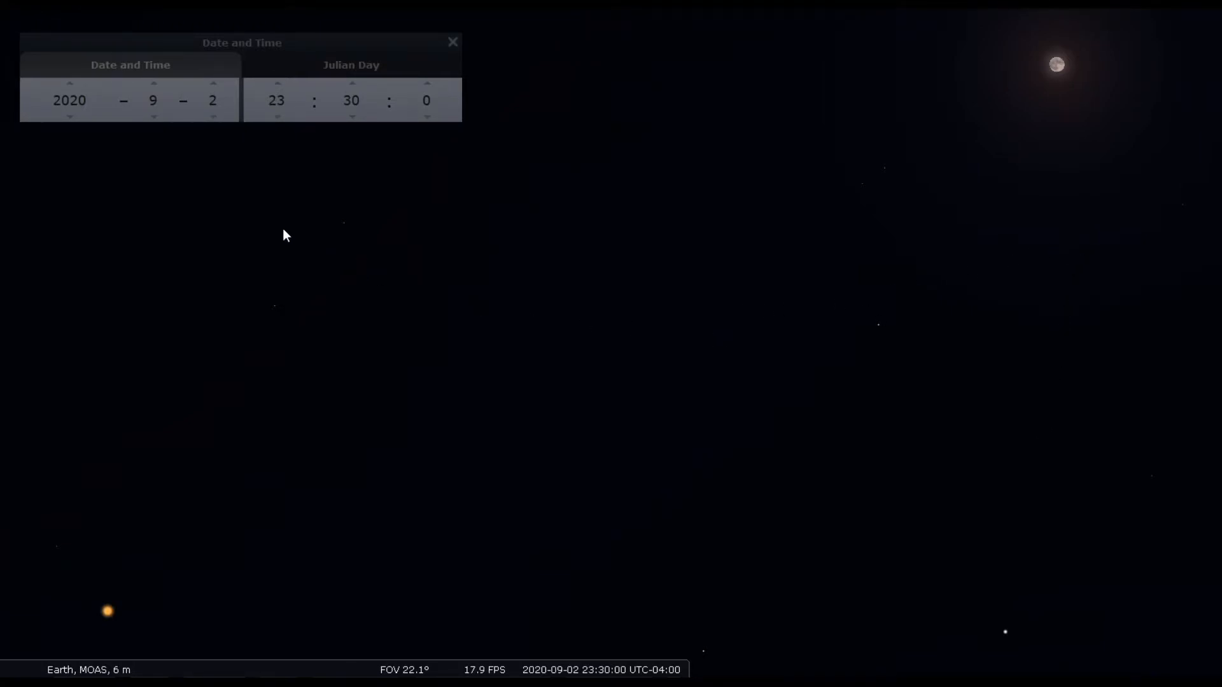
{"action": "mouse_move", "coordinate": [156, 129]}
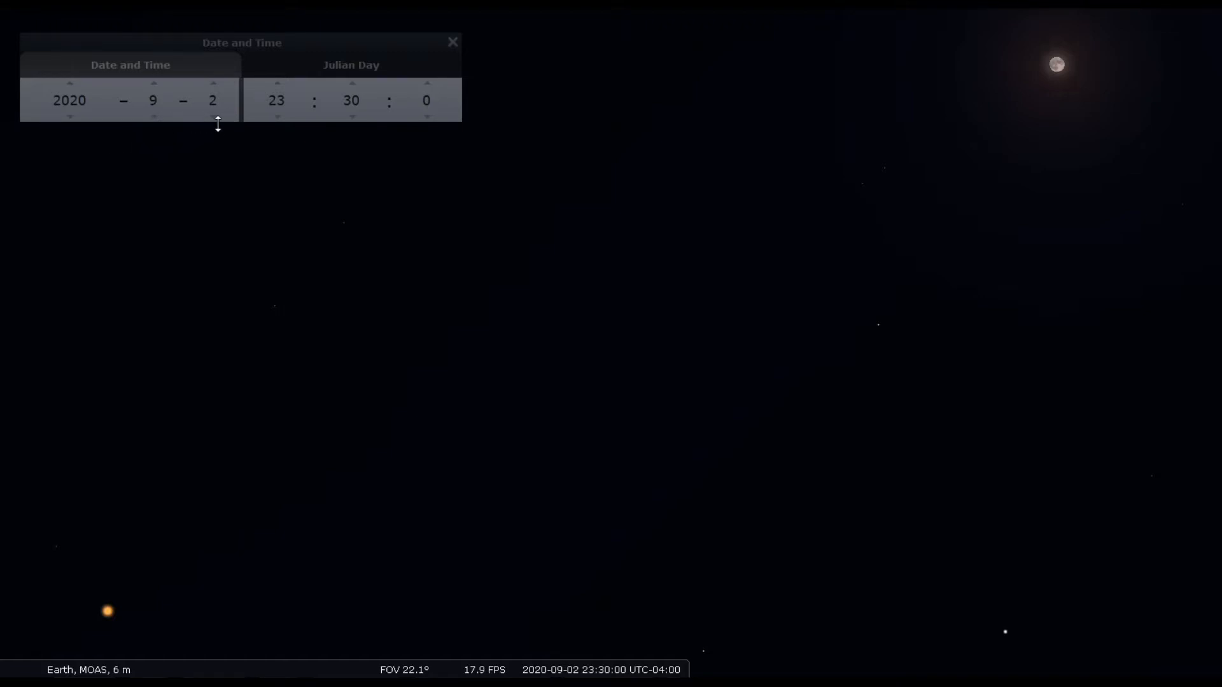
{"action": "mouse_move", "coordinate": [478, 164]}
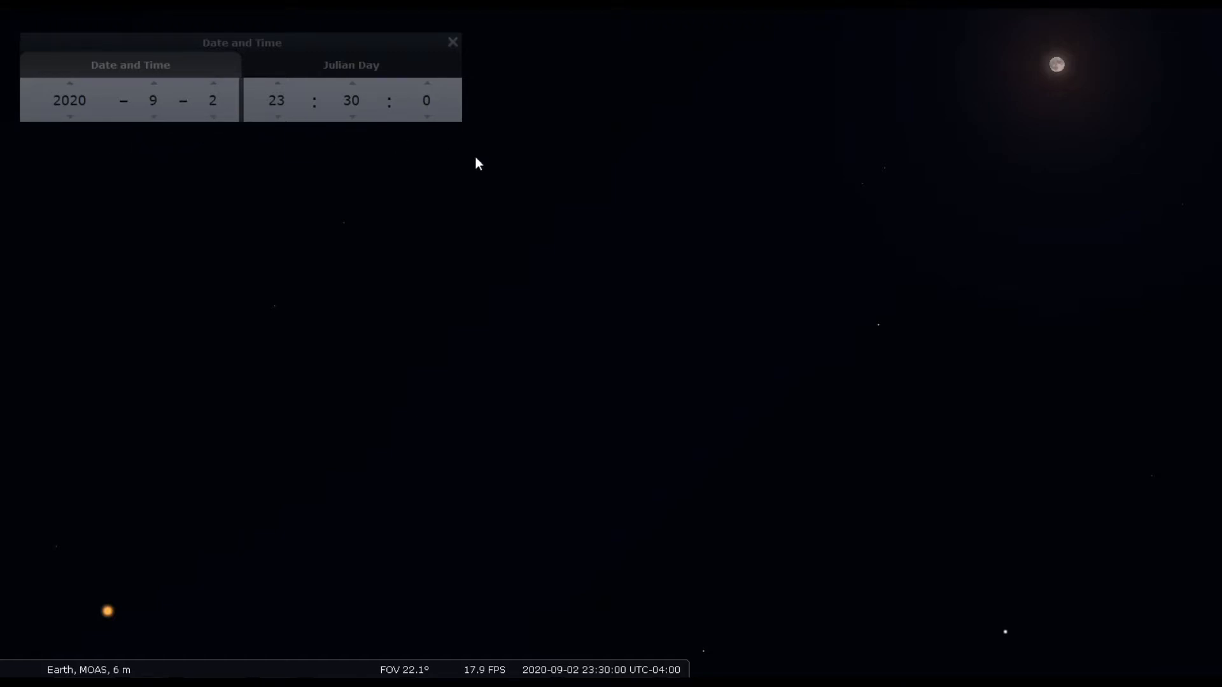
{"action": "mouse_move", "coordinate": [1191, 639]}
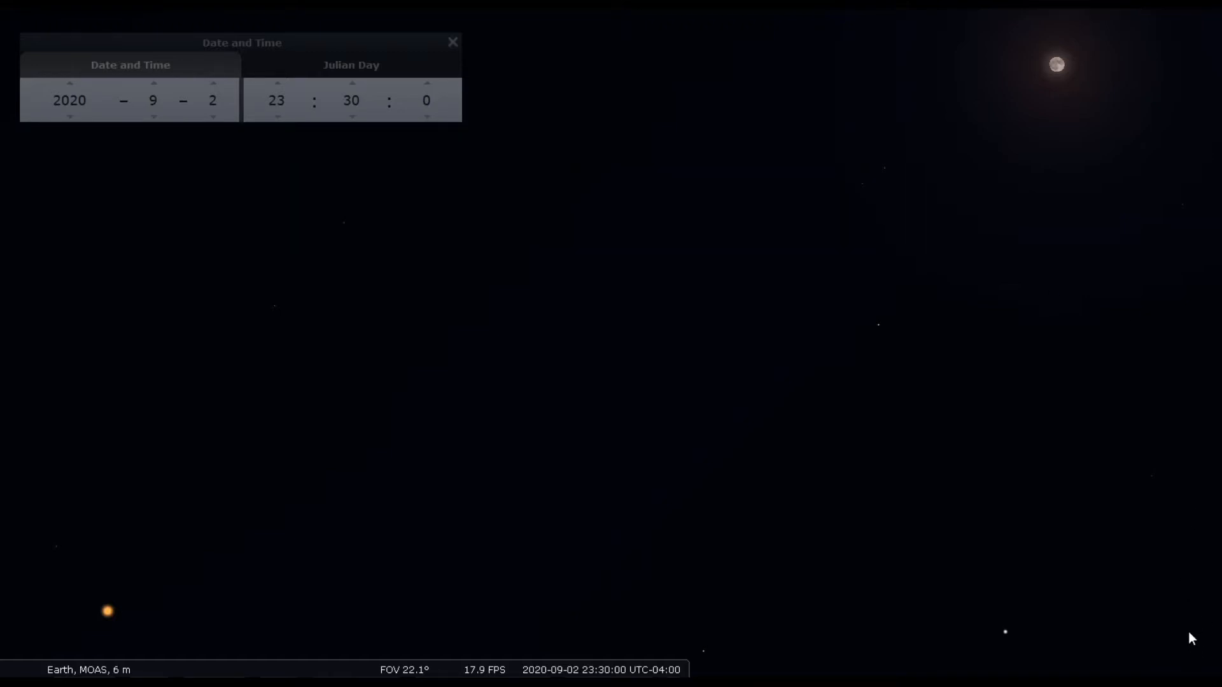
{"action": "left_click", "coordinate": [212, 83]}
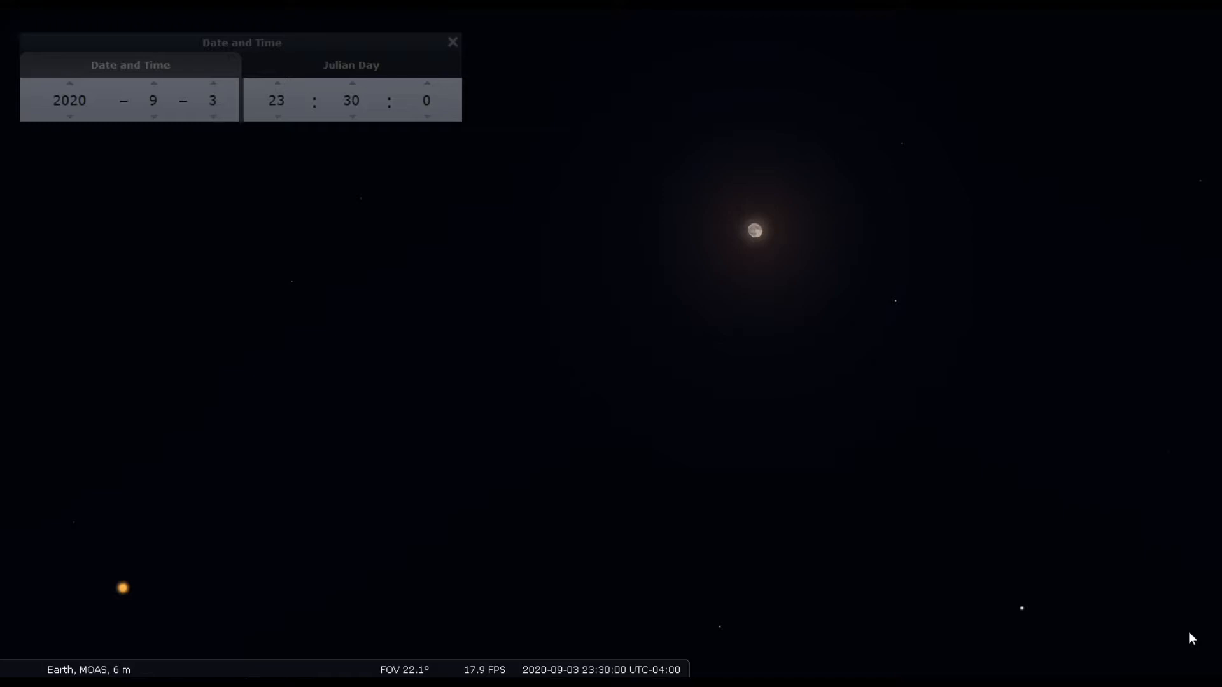
{"action": "left_click", "coordinate": [212, 81]}
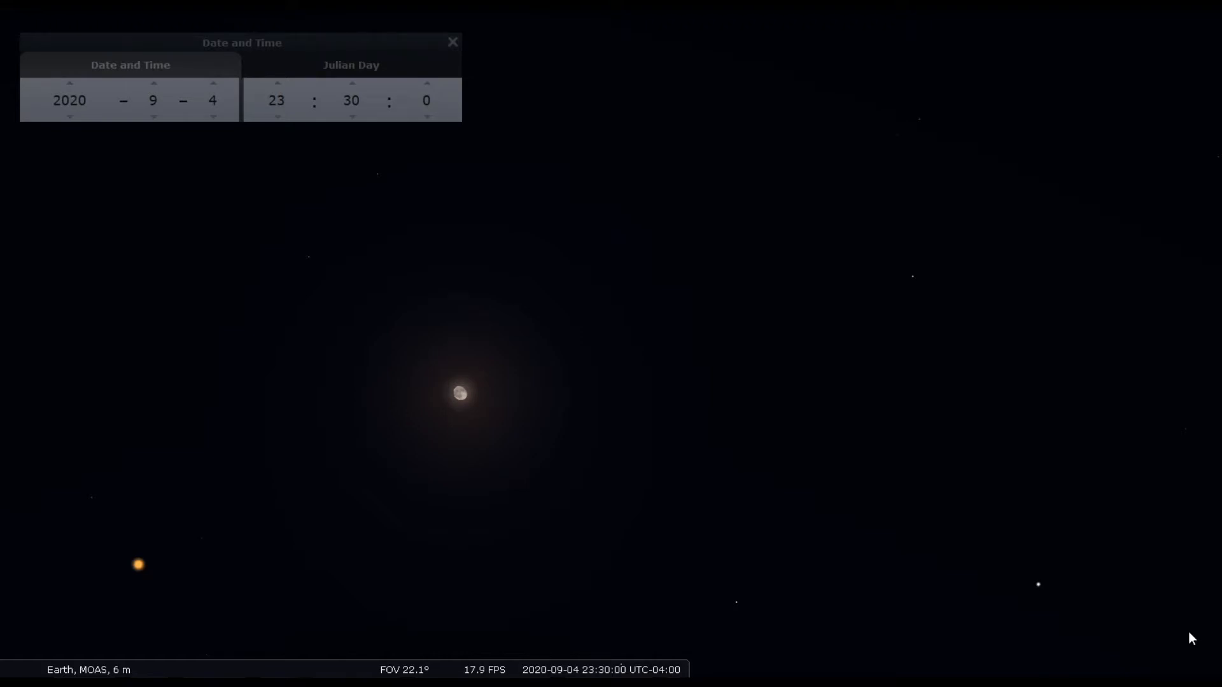
{"action": "left_click", "coordinate": [212, 83]}
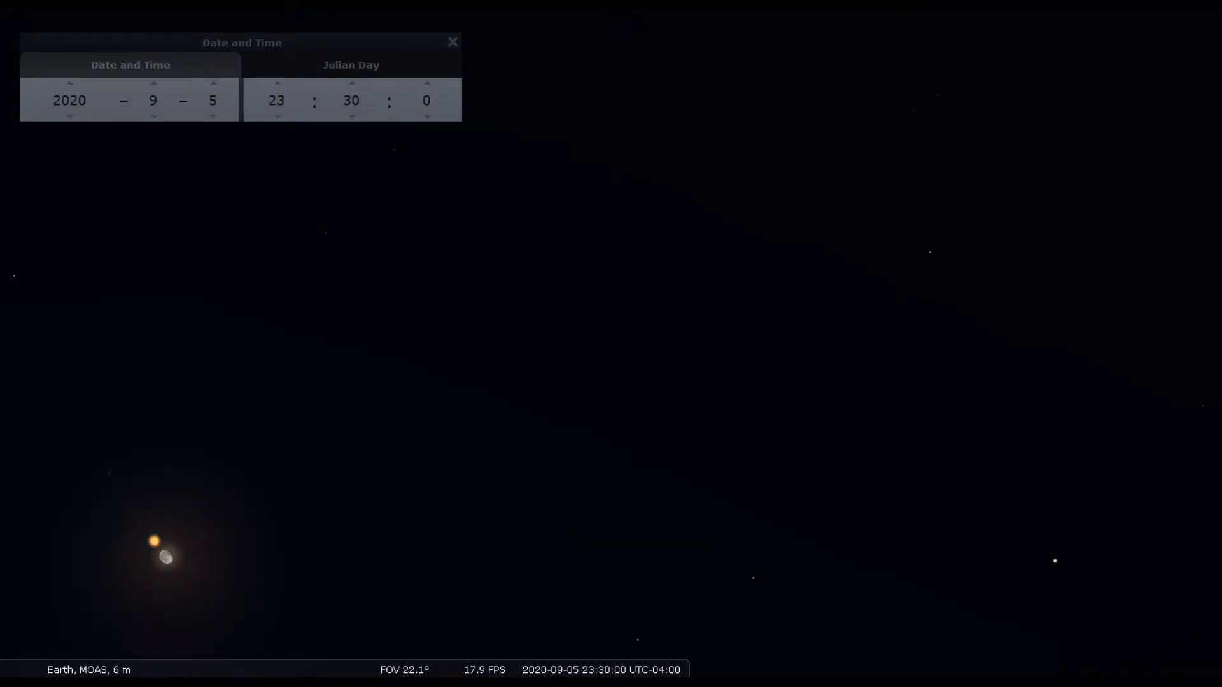
{"action": "mouse_move", "coordinate": [171, 546]}
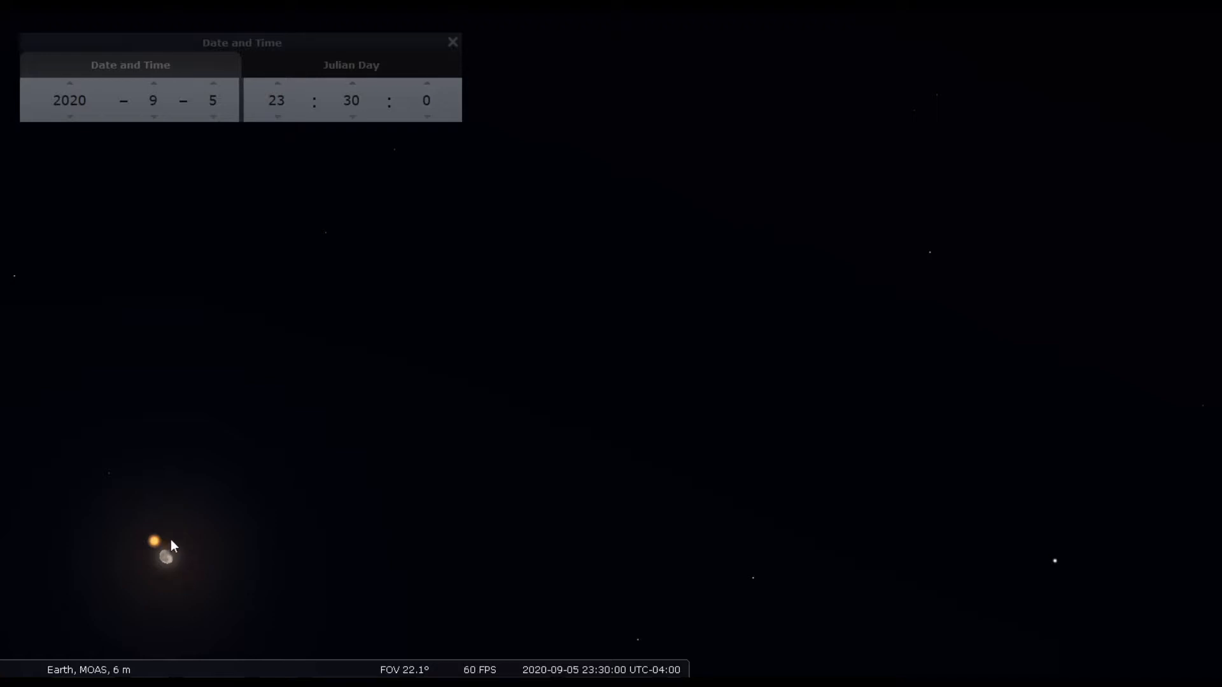
- Center the view on the Moon and the orange planet as a tight pair
{"action": "left_click_drag", "start_coordinate": [163, 557], "coordinate": [721, 374]}
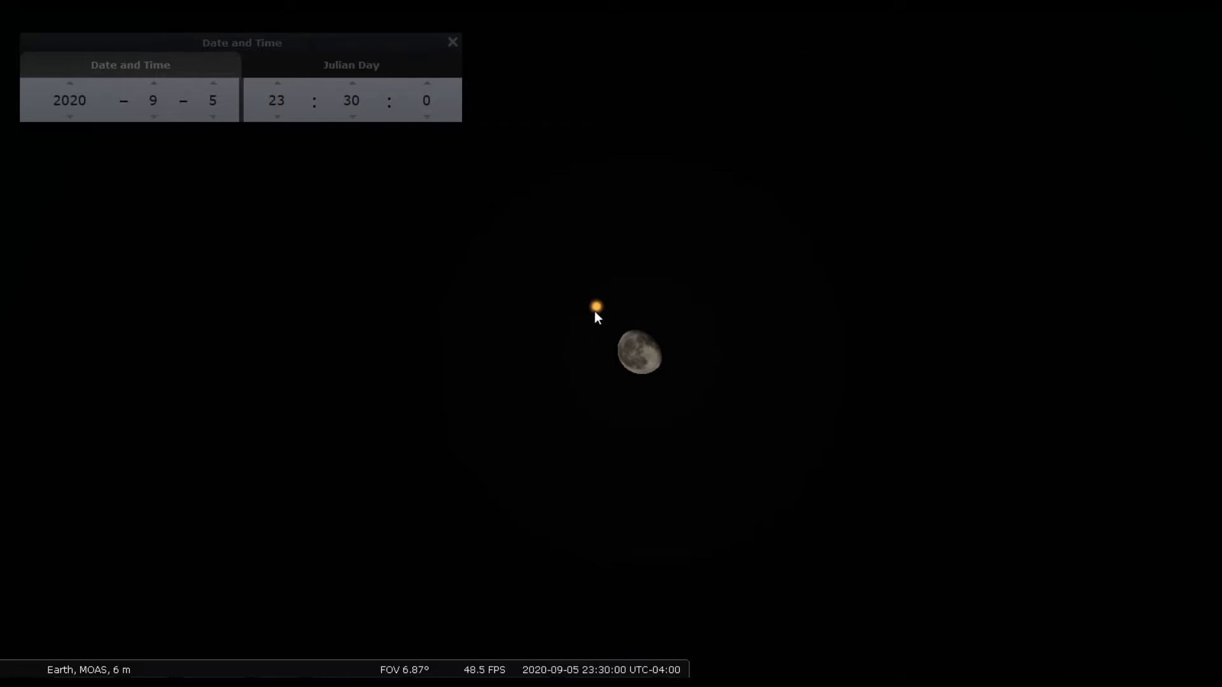
{"action": "mouse_move", "coordinate": [659, 336]}
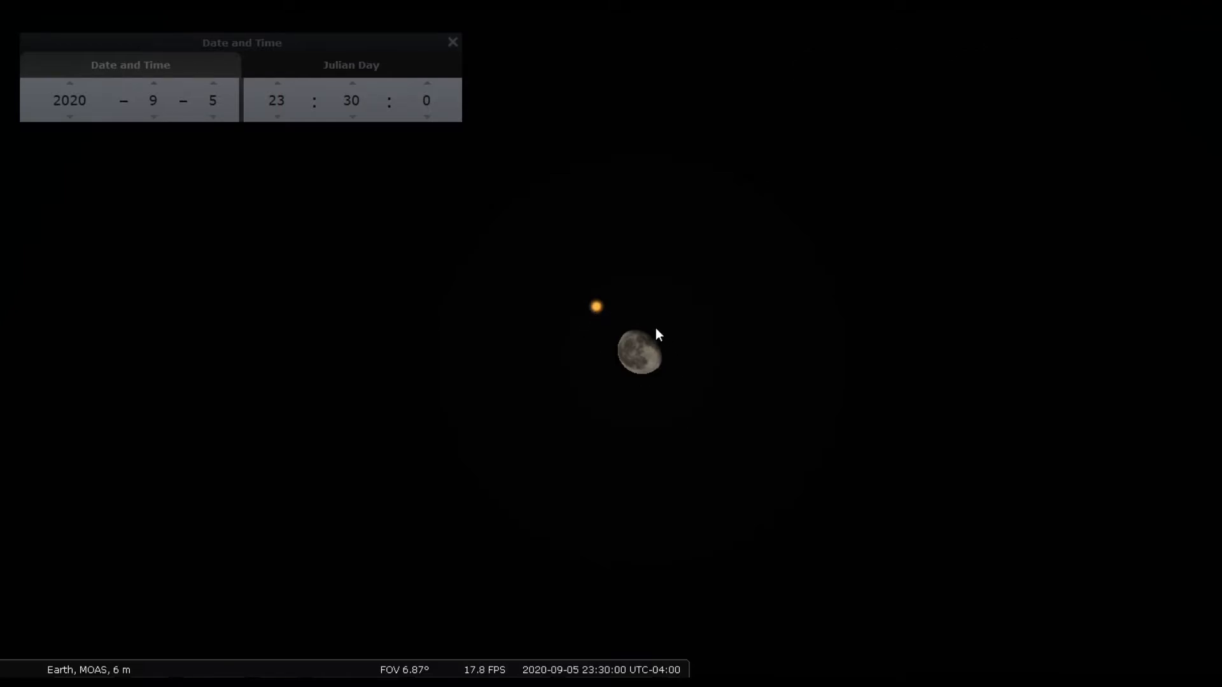
{"action": "mouse_move", "coordinate": [868, 444]}
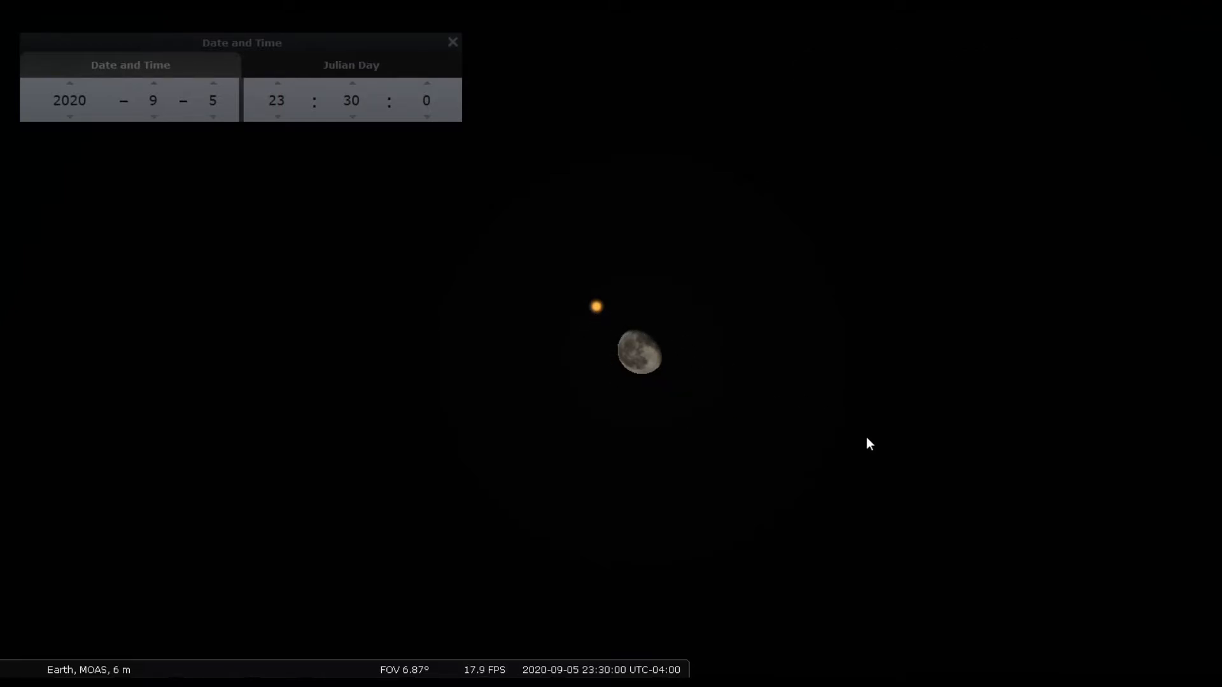
{"action": "mouse_move", "coordinate": [986, 512]}
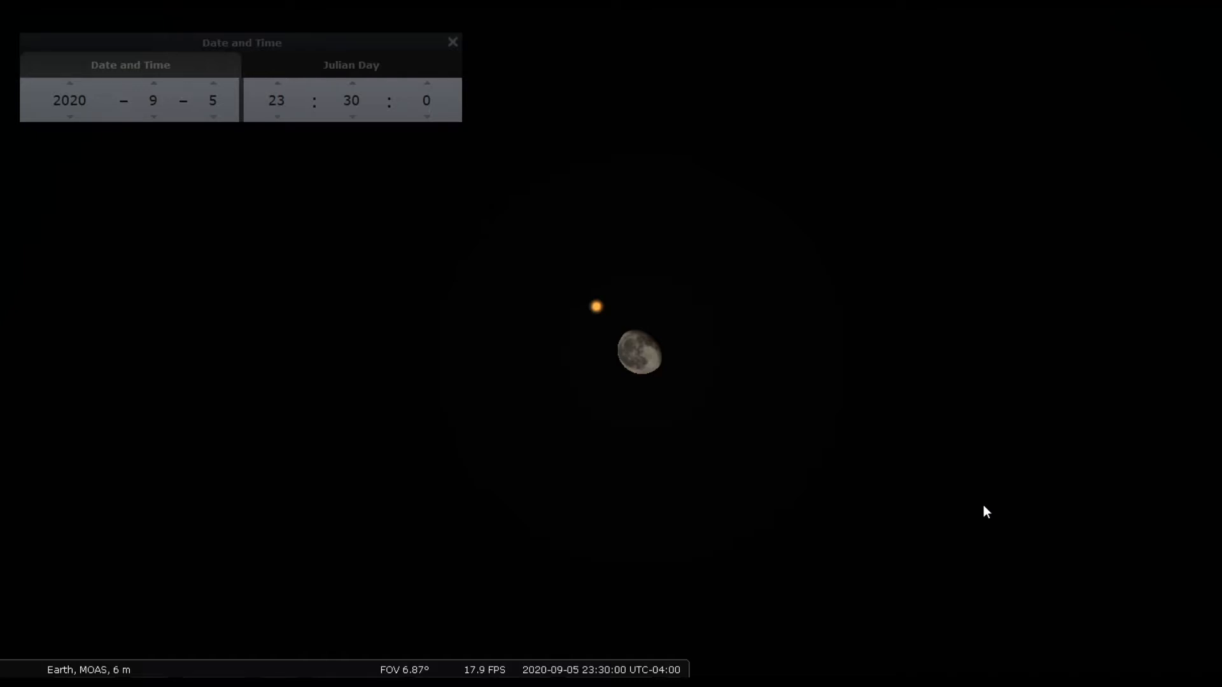
{"action": "mouse_move", "coordinate": [601, 311]}
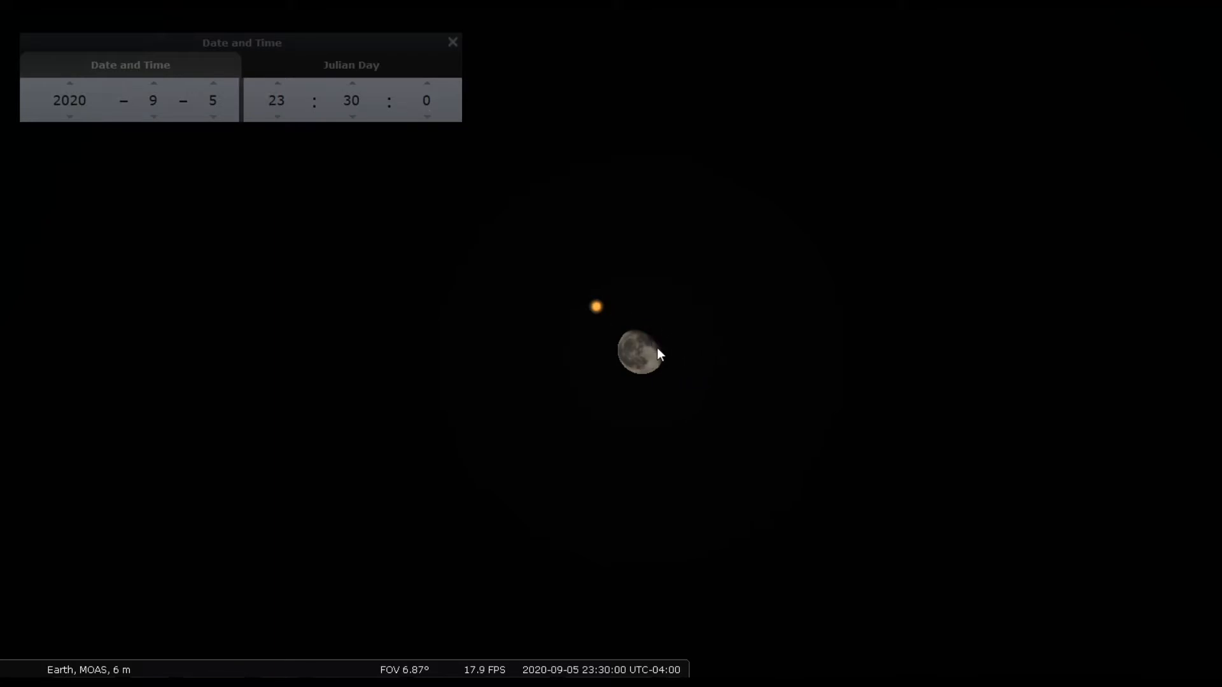
{"action": "mouse_move", "coordinate": [762, 400]}
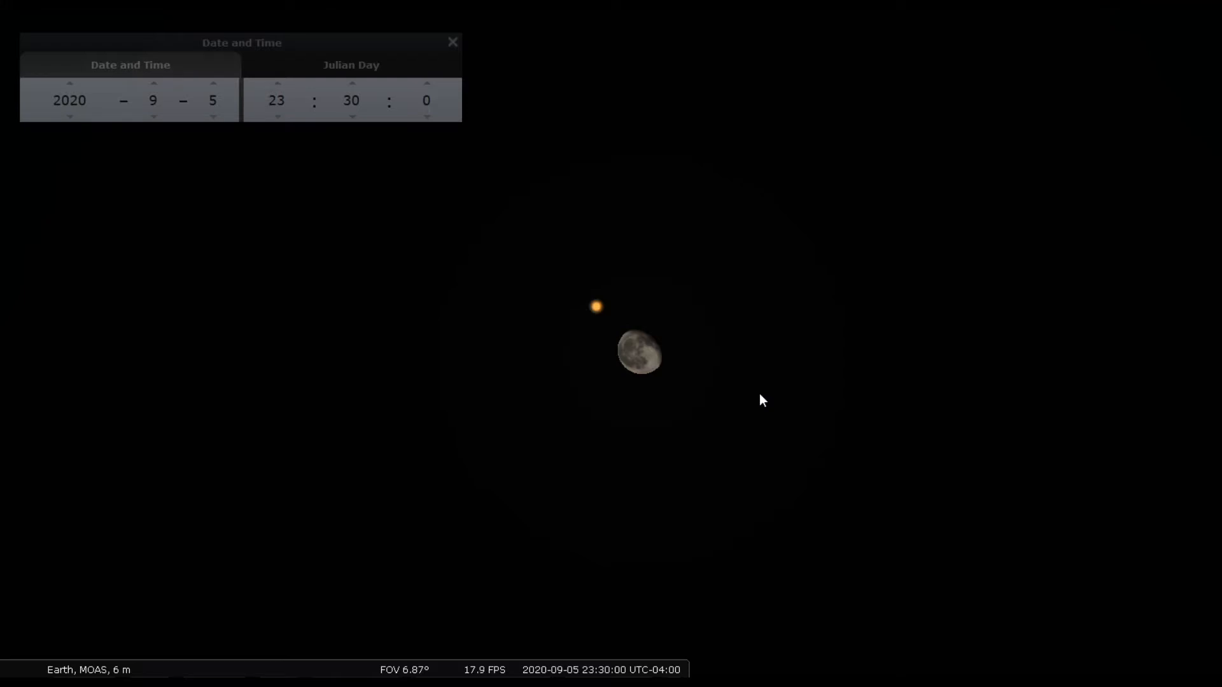
{"action": "mouse_move", "coordinate": [607, 315]}
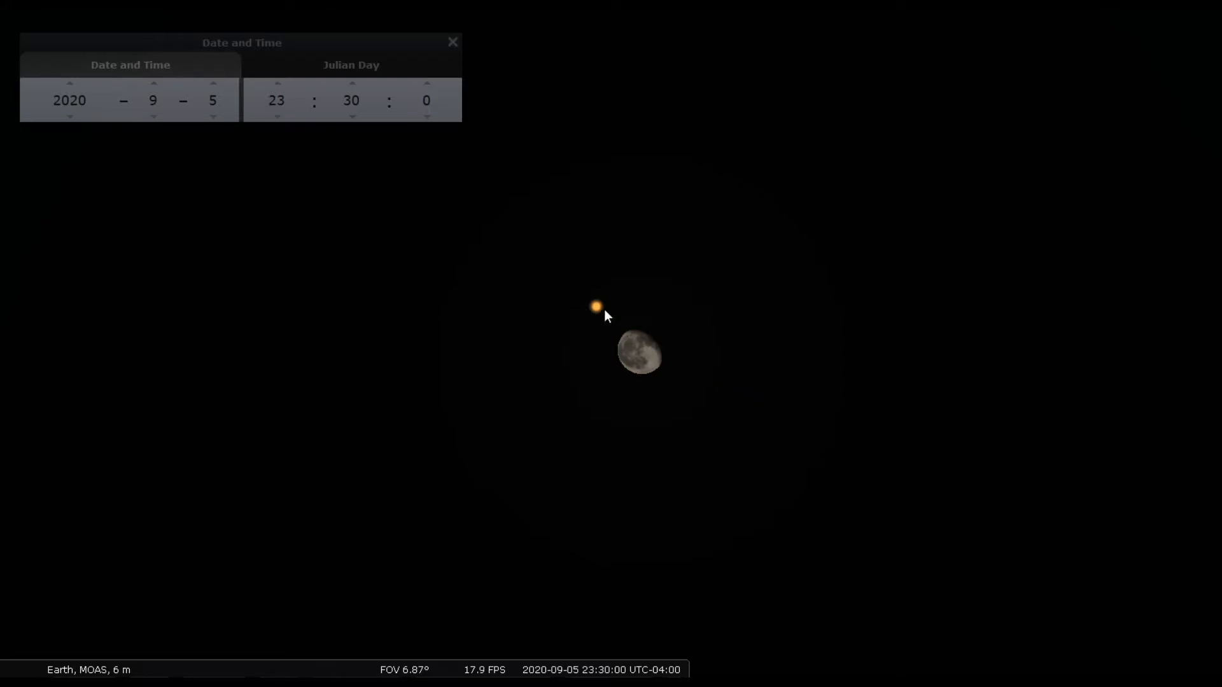
{"action": "mouse_move", "coordinate": [663, 351]}
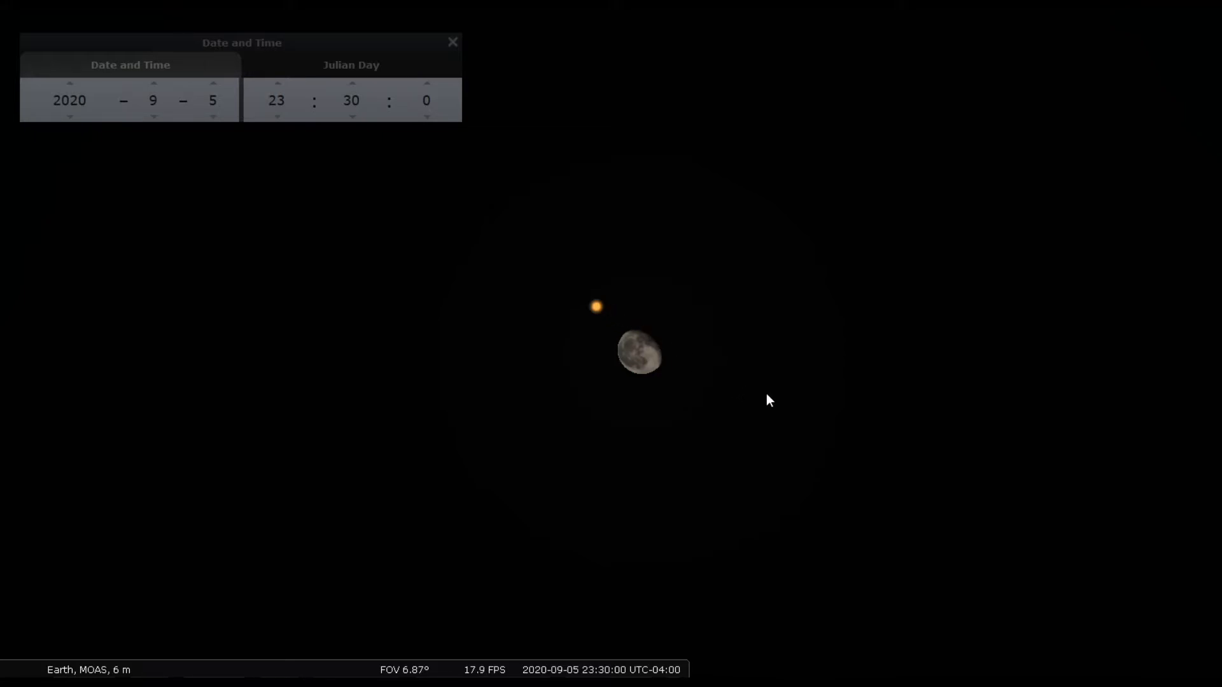
{"action": "mouse_move", "coordinate": [676, 252]}
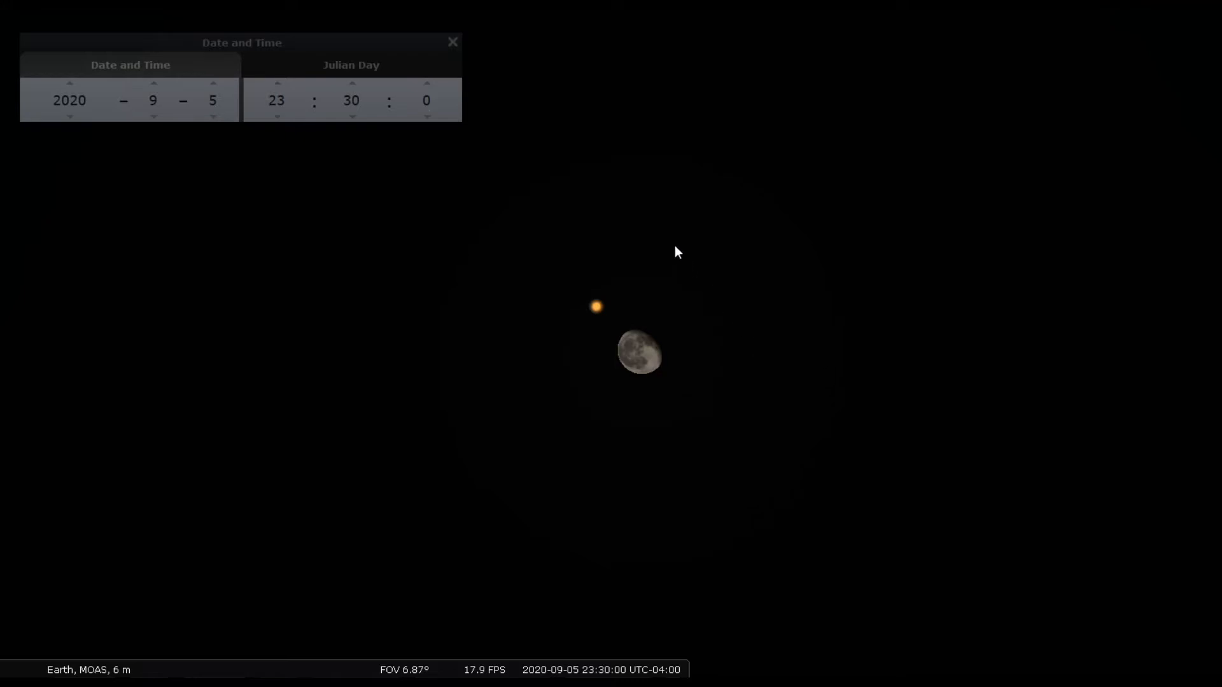
{"action": "mouse_move", "coordinate": [493, 319]}
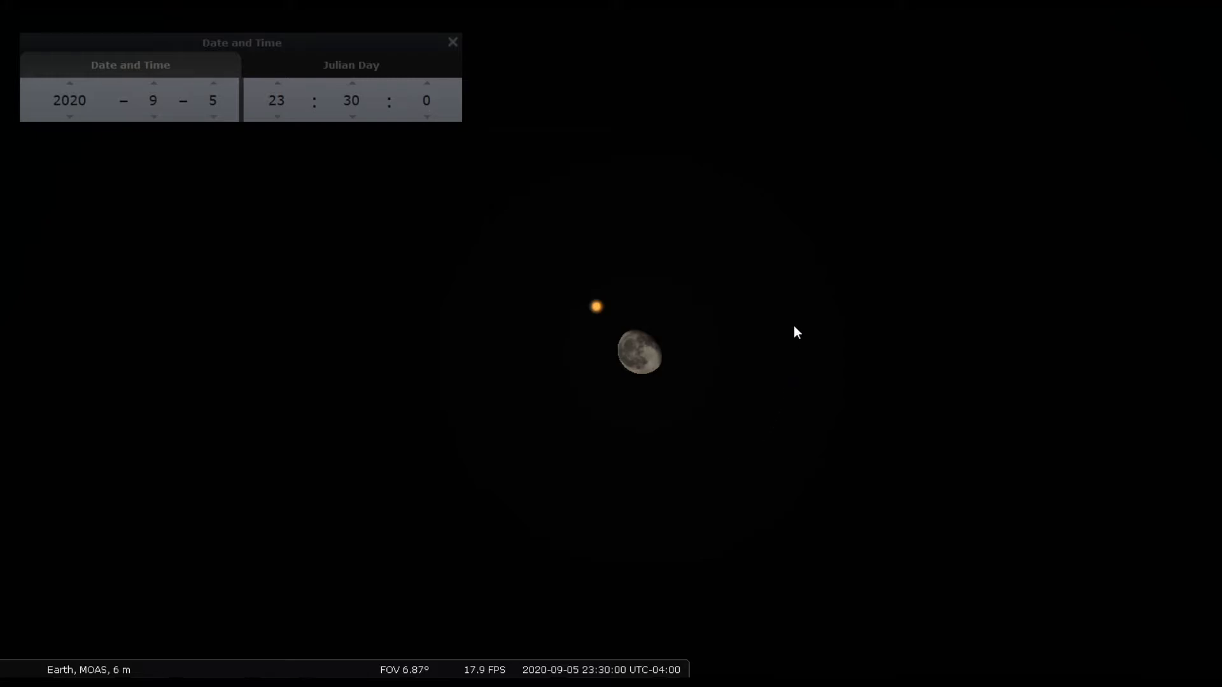
{"action": "mouse_move", "coordinate": [499, 345]}
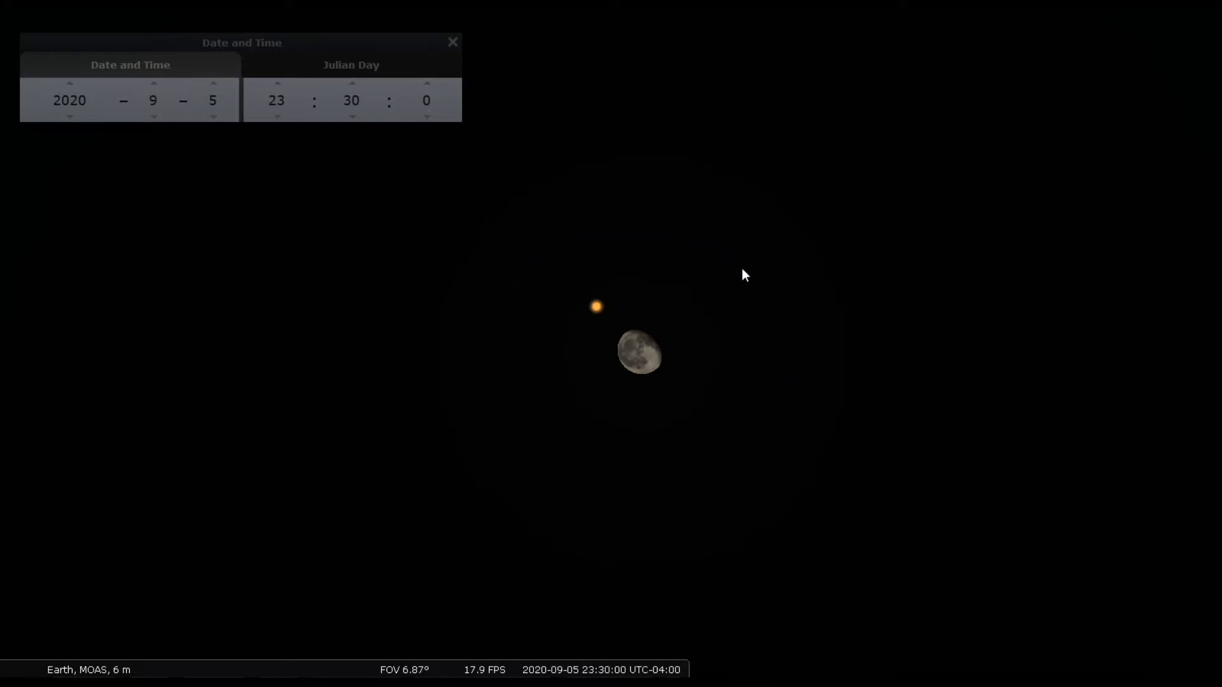
{"action": "mouse_move", "coordinate": [521, 365]}
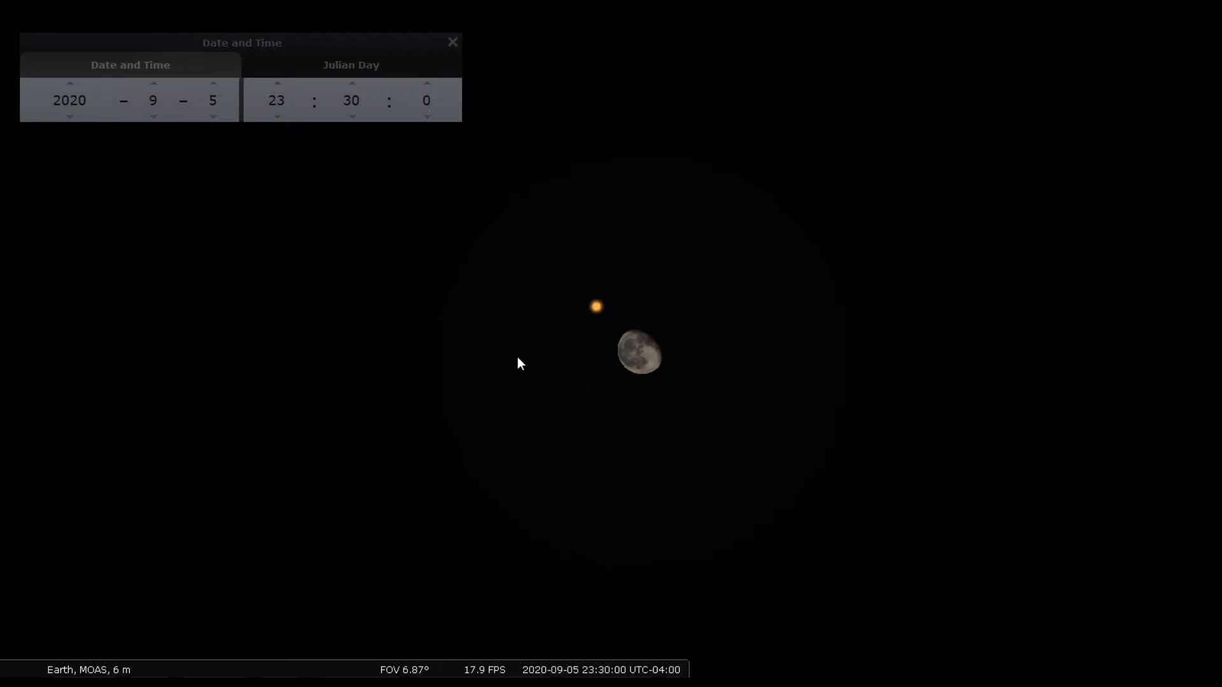
{"action": "mouse_move", "coordinate": [767, 329]}
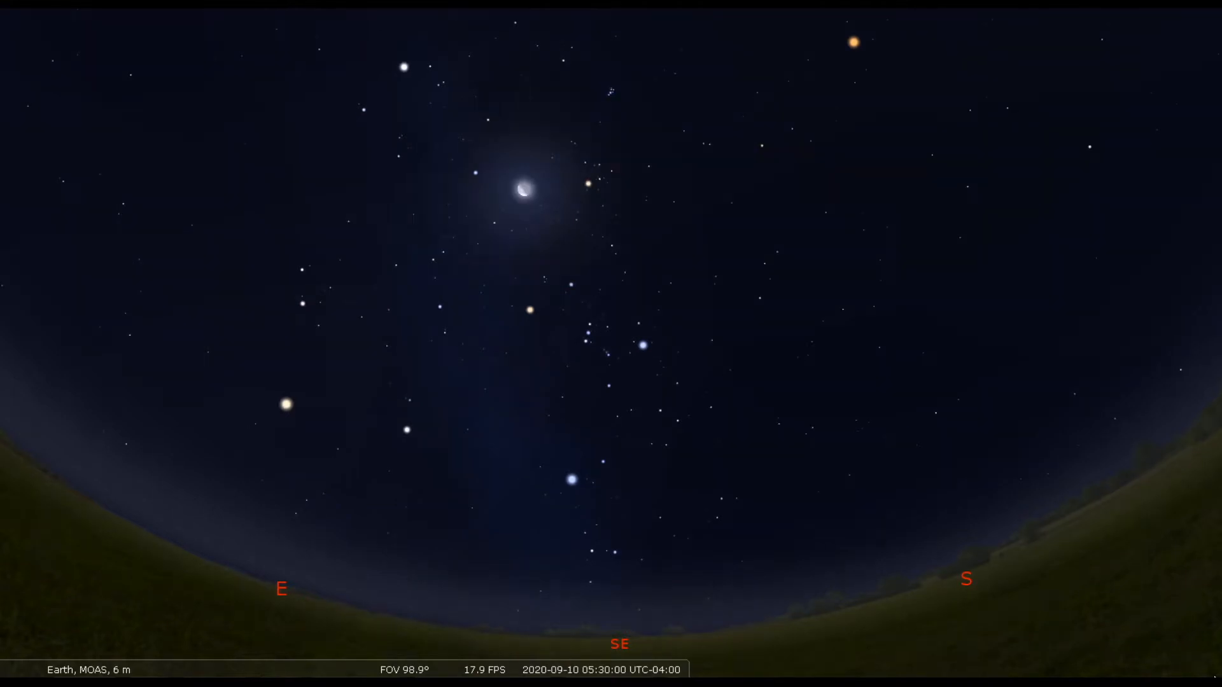
{"action": "mouse_move", "coordinate": [824, 294]}
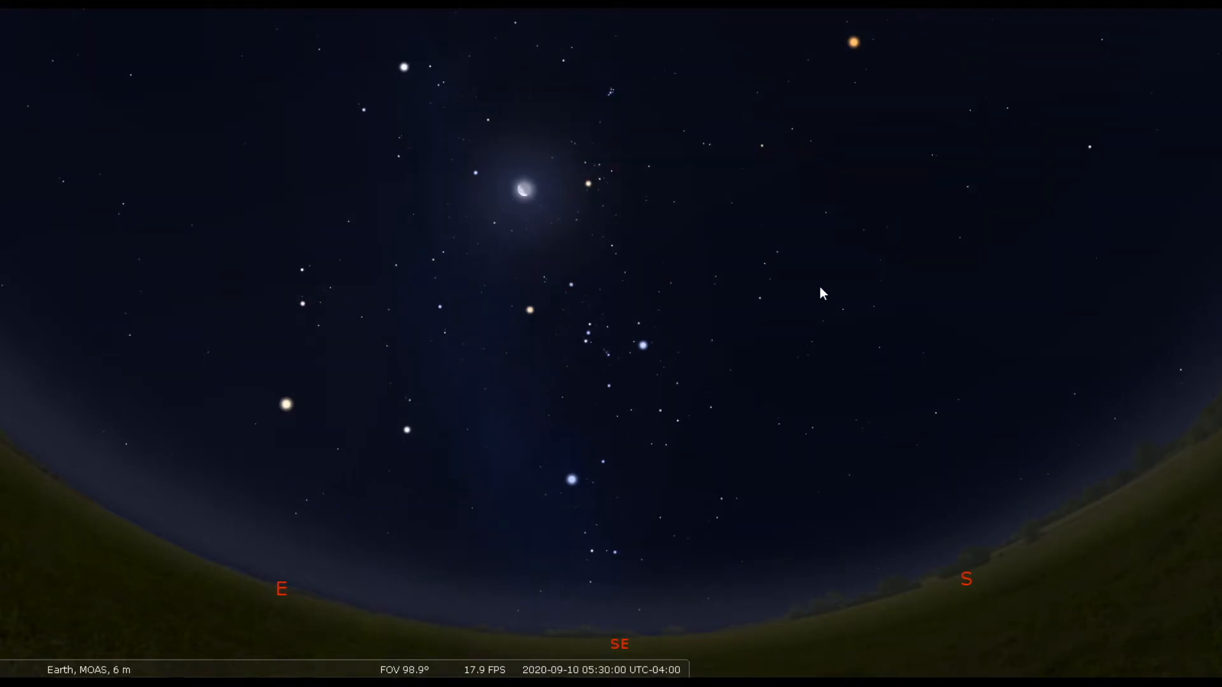
{"action": "mouse_move", "coordinate": [608, 105]}
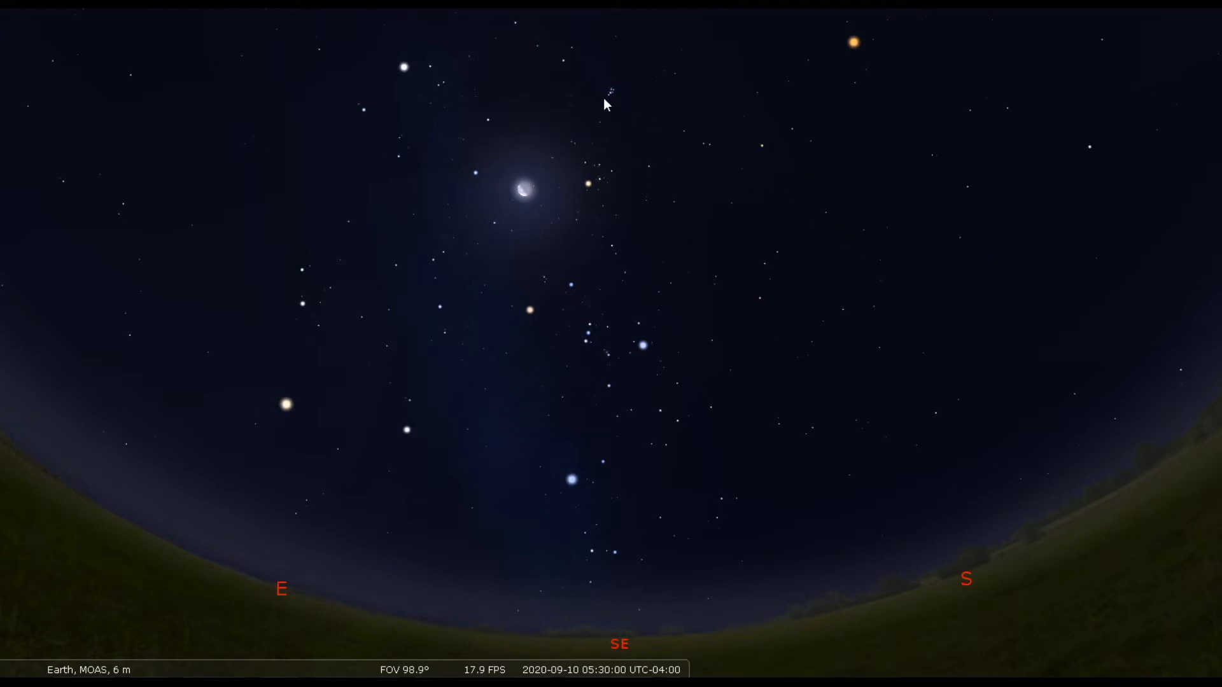
{"action": "mouse_move", "coordinate": [833, 388]}
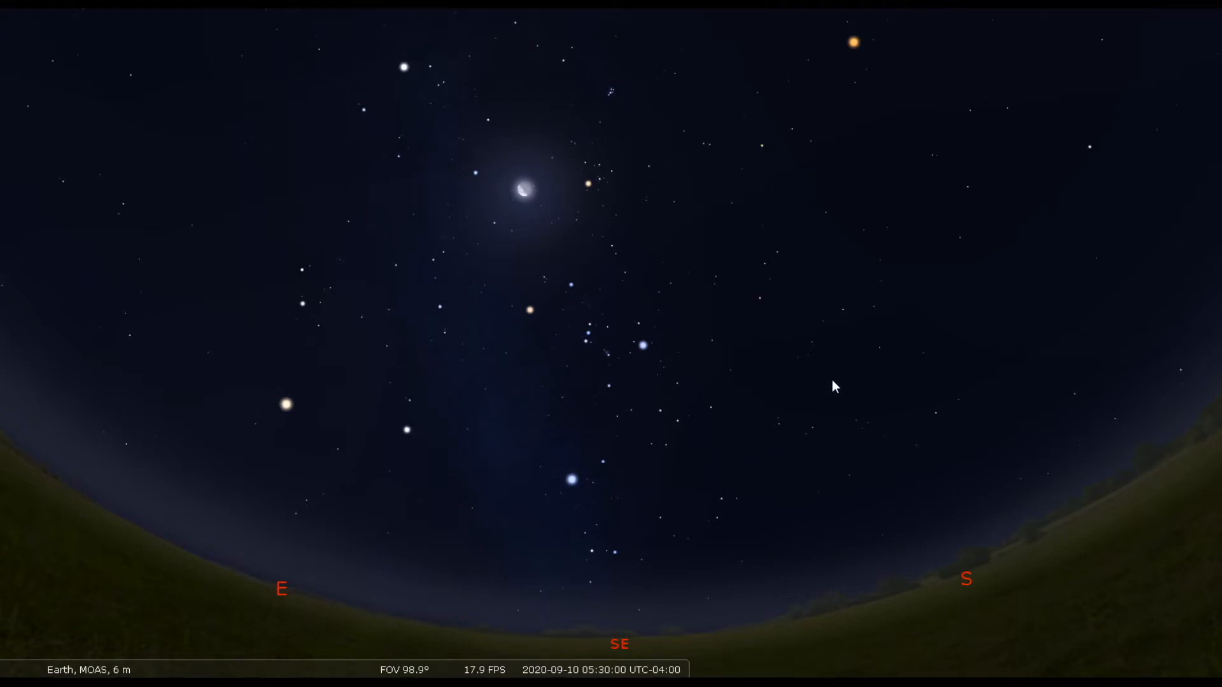
{"action": "mouse_move", "coordinate": [533, 204]}
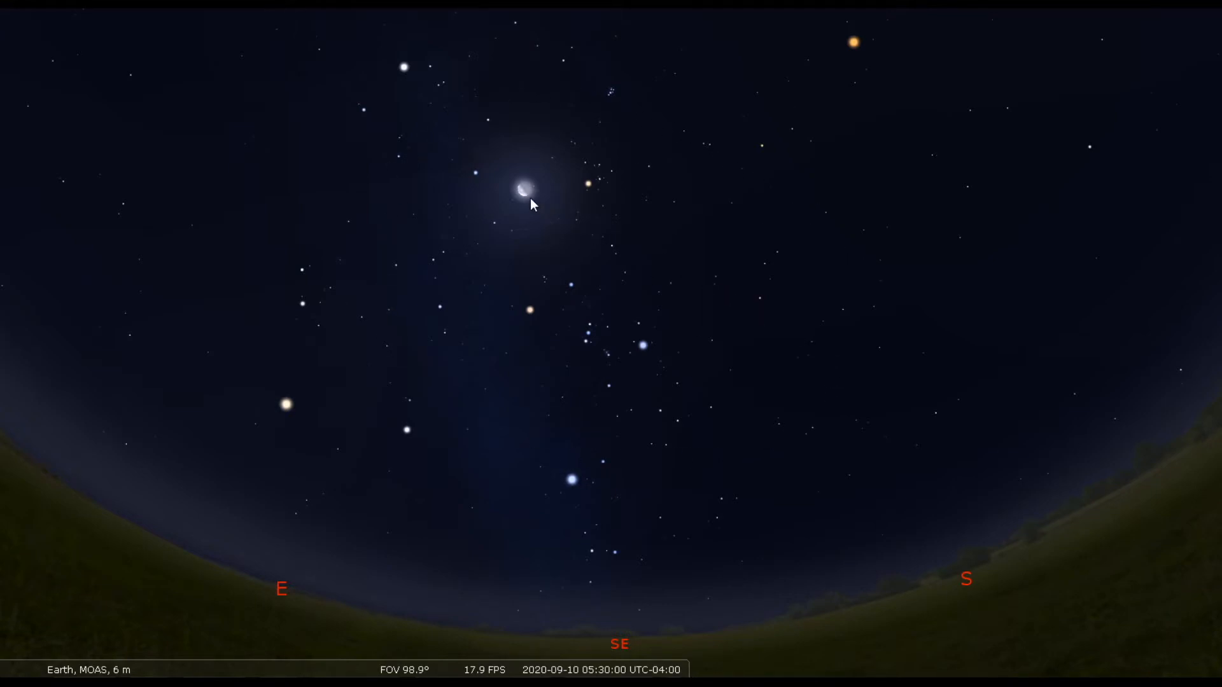
{"action": "mouse_move", "coordinate": [1003, 458]}
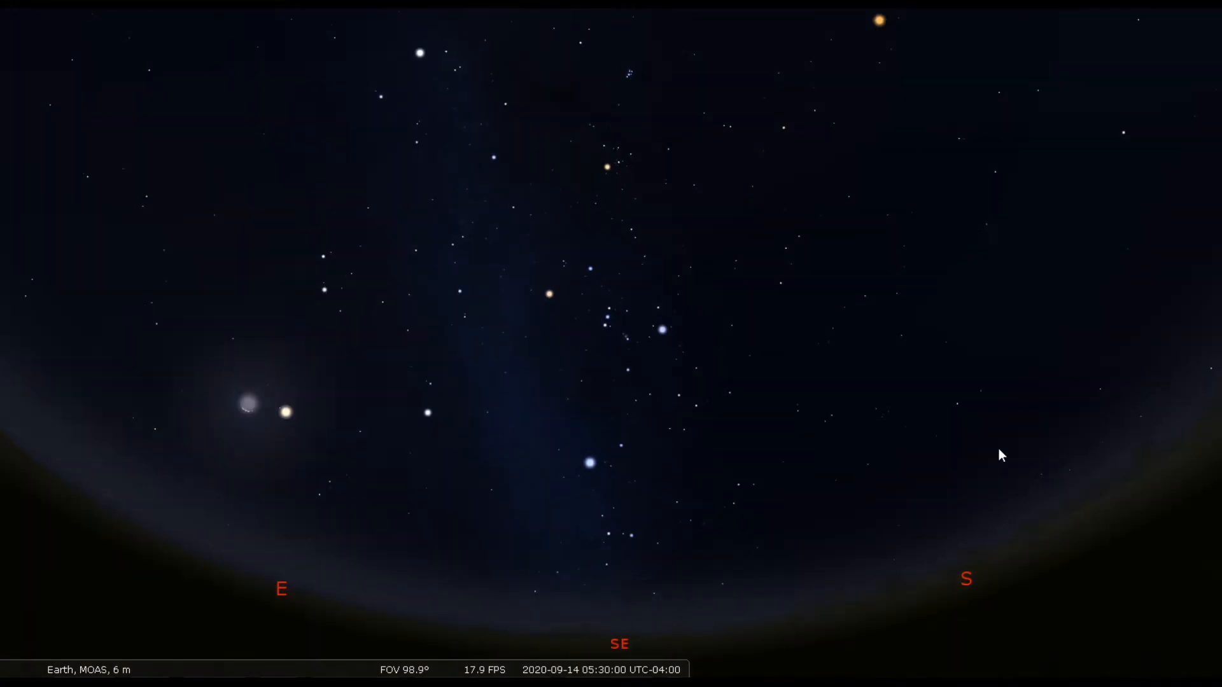
{"action": "mouse_move", "coordinate": [934, 465]}
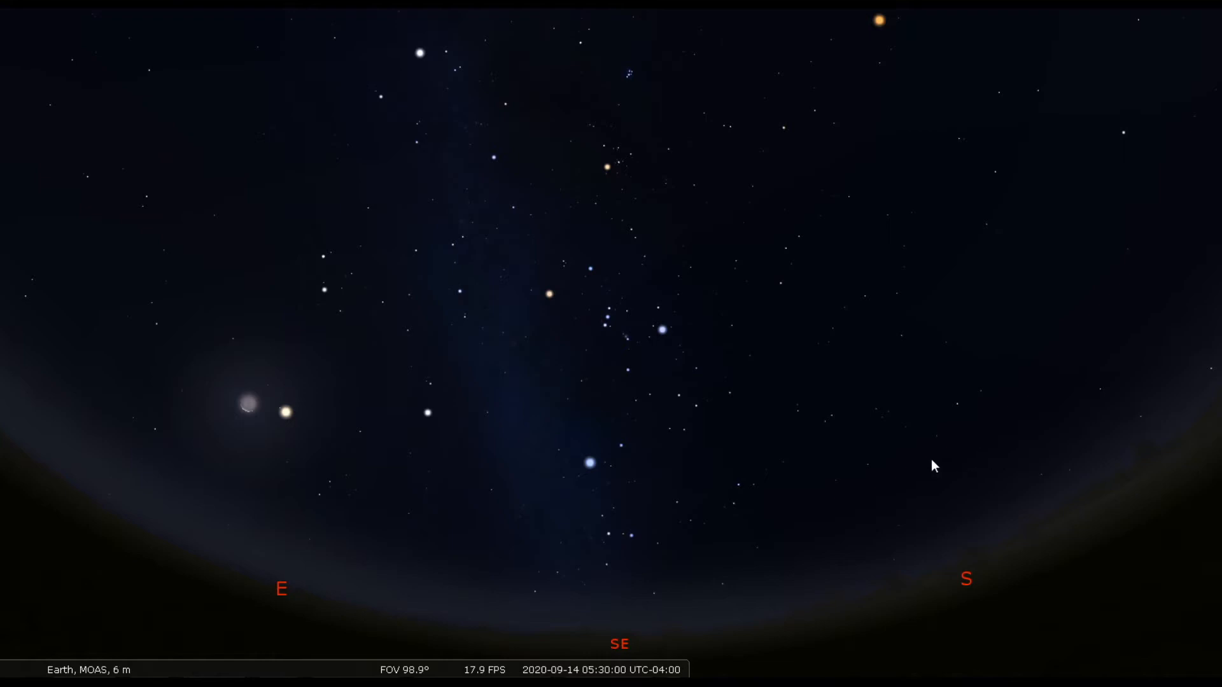
{"action": "mouse_move", "coordinate": [289, 431]}
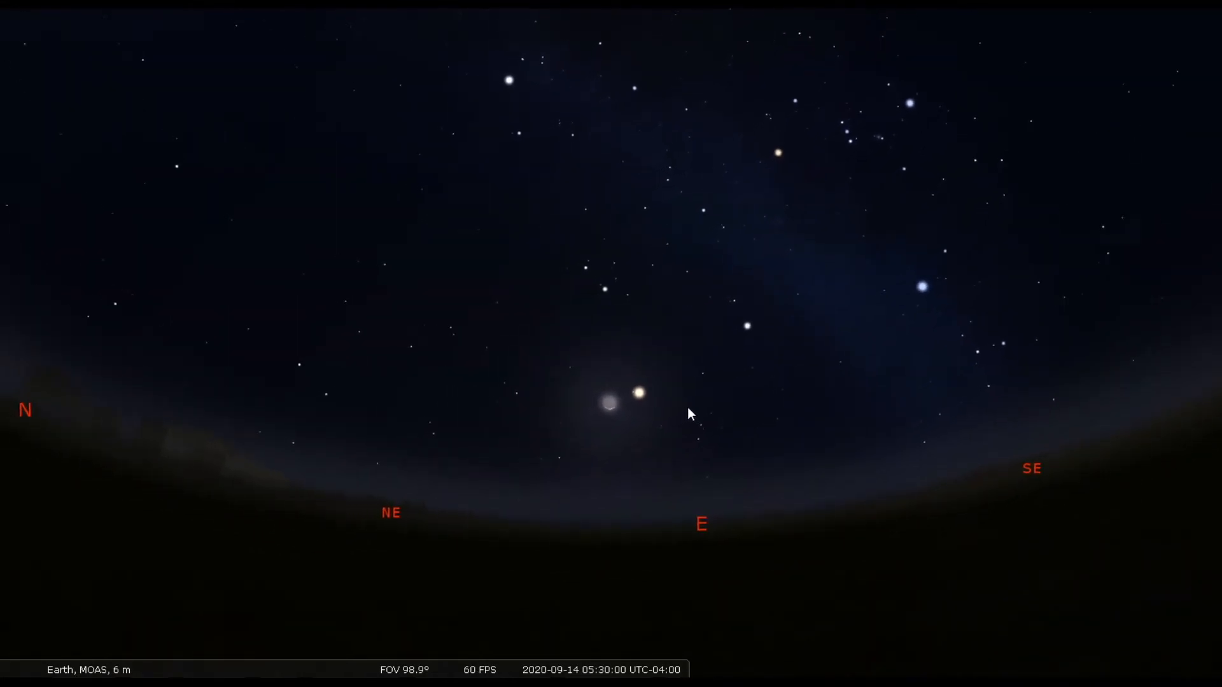
- Aim the view east at the crescent Moon and bright planet
{"action": "left_click_drag", "start_coordinate": [688, 413], "coordinate": [742, 454]}
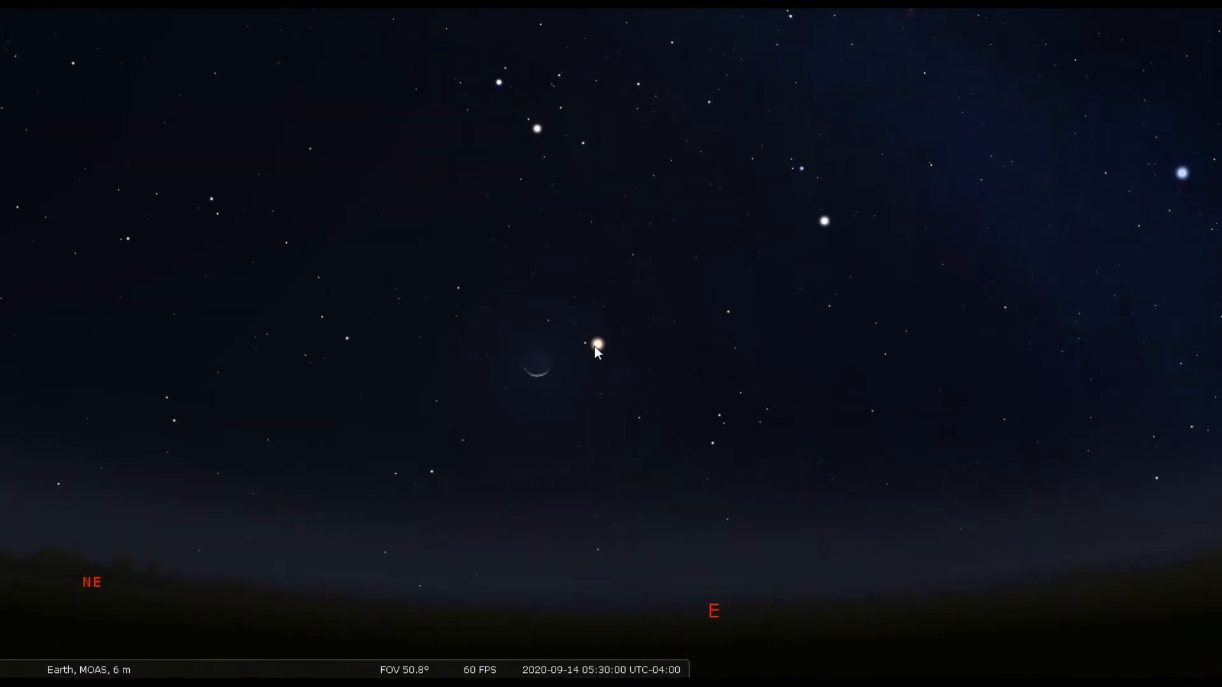
- Select Venus beside the crescent Moon for its info panel, then zoom out slightly
{"action": "left_click", "coordinate": [597, 344]}
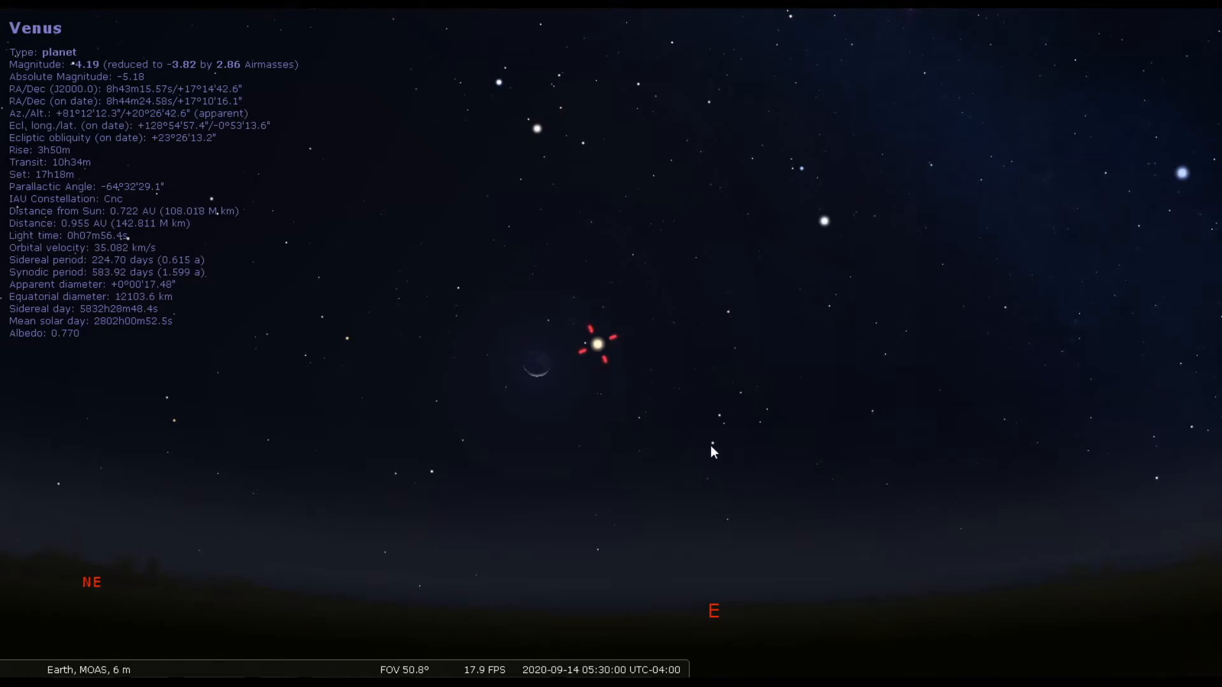
{"action": "mouse_move", "coordinate": [534, 406]}
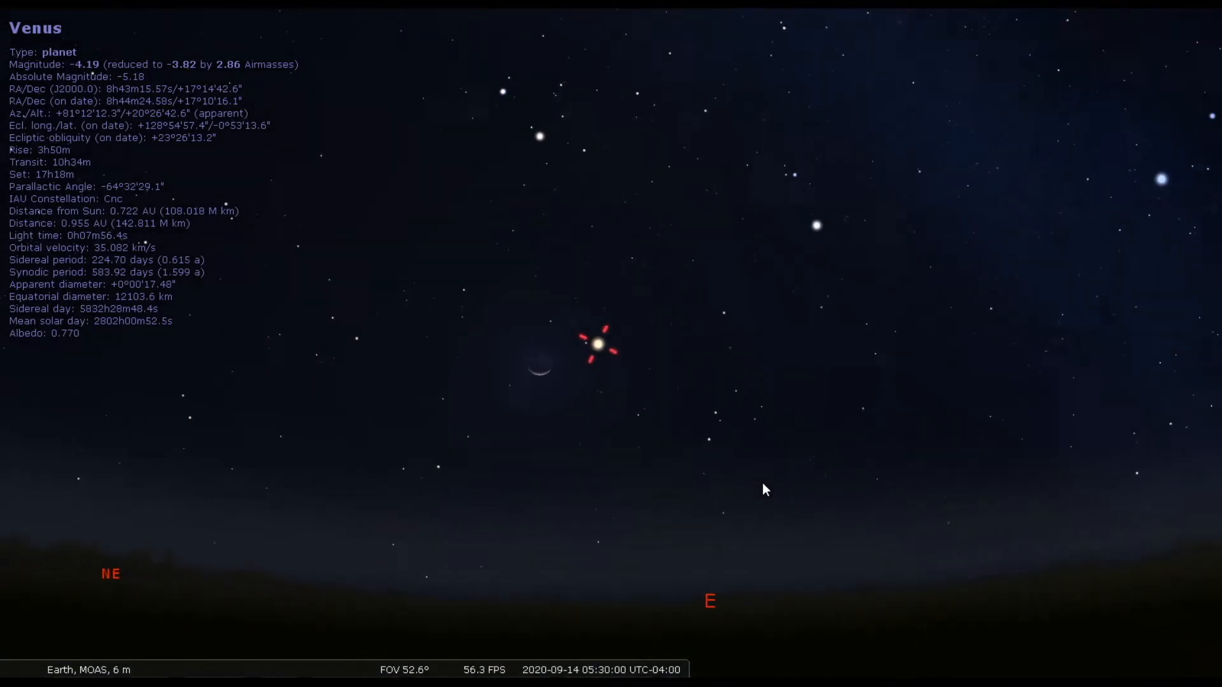
{"action": "scroll", "scroll_direction": "down", "scroll_amount": 3}
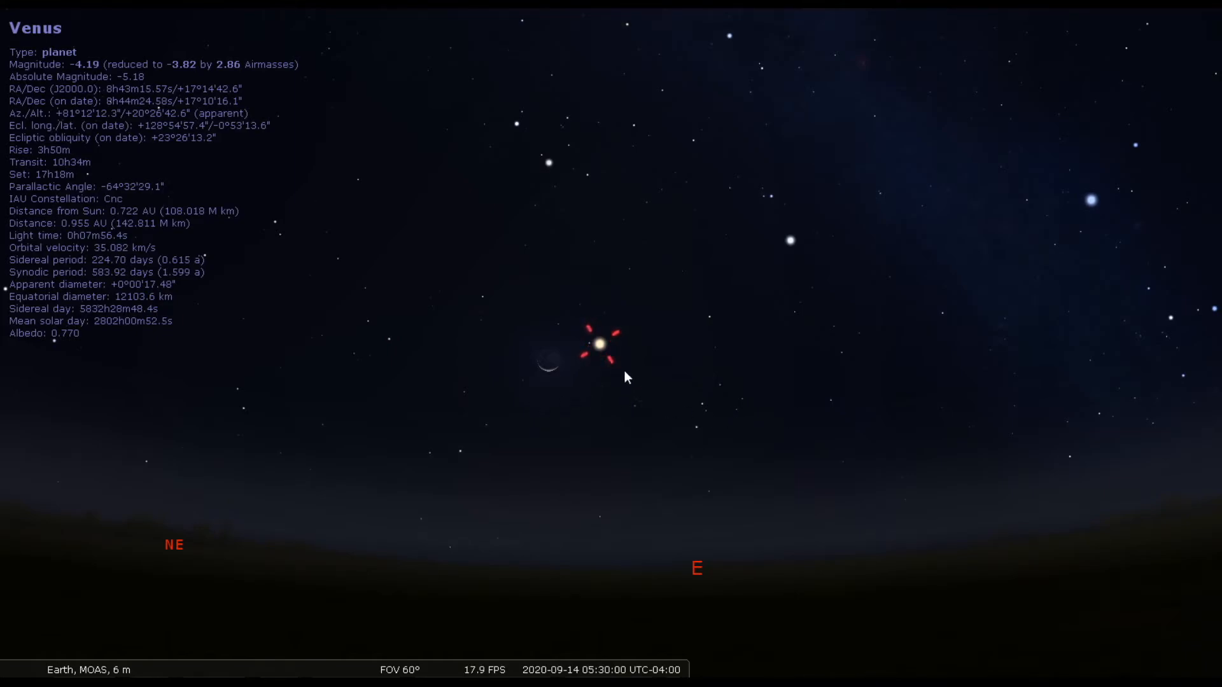
{"action": "mouse_move", "coordinate": [553, 431]}
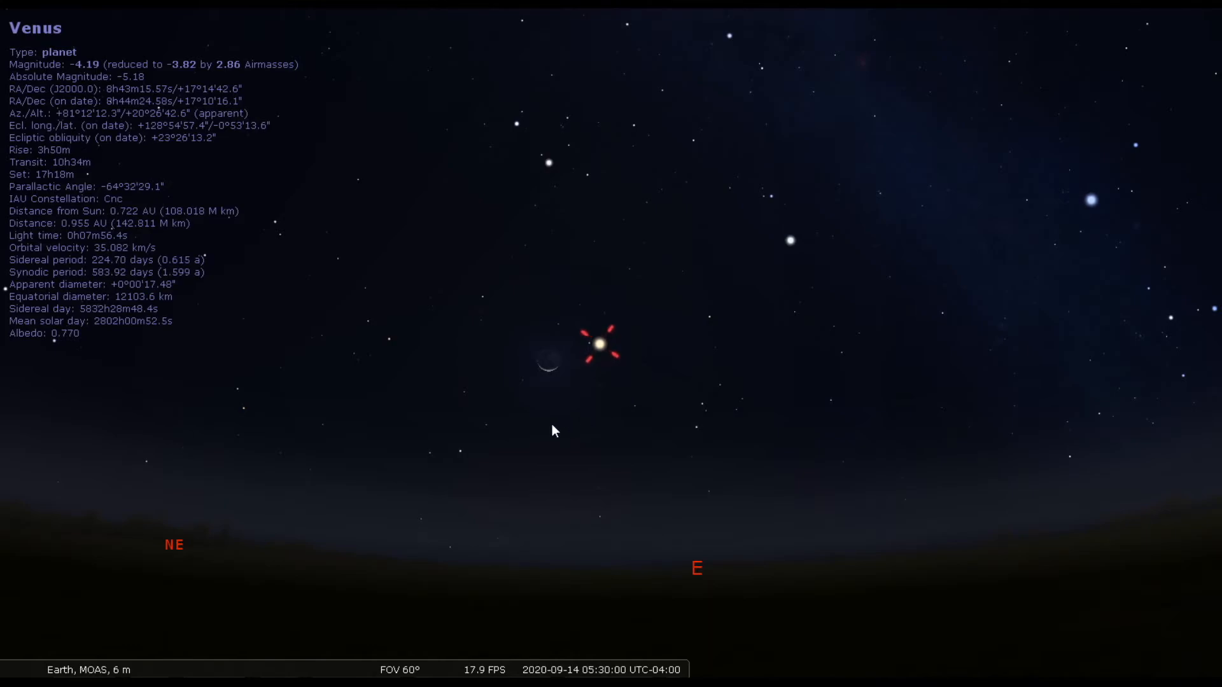
{"action": "mouse_move", "coordinate": [965, 486]}
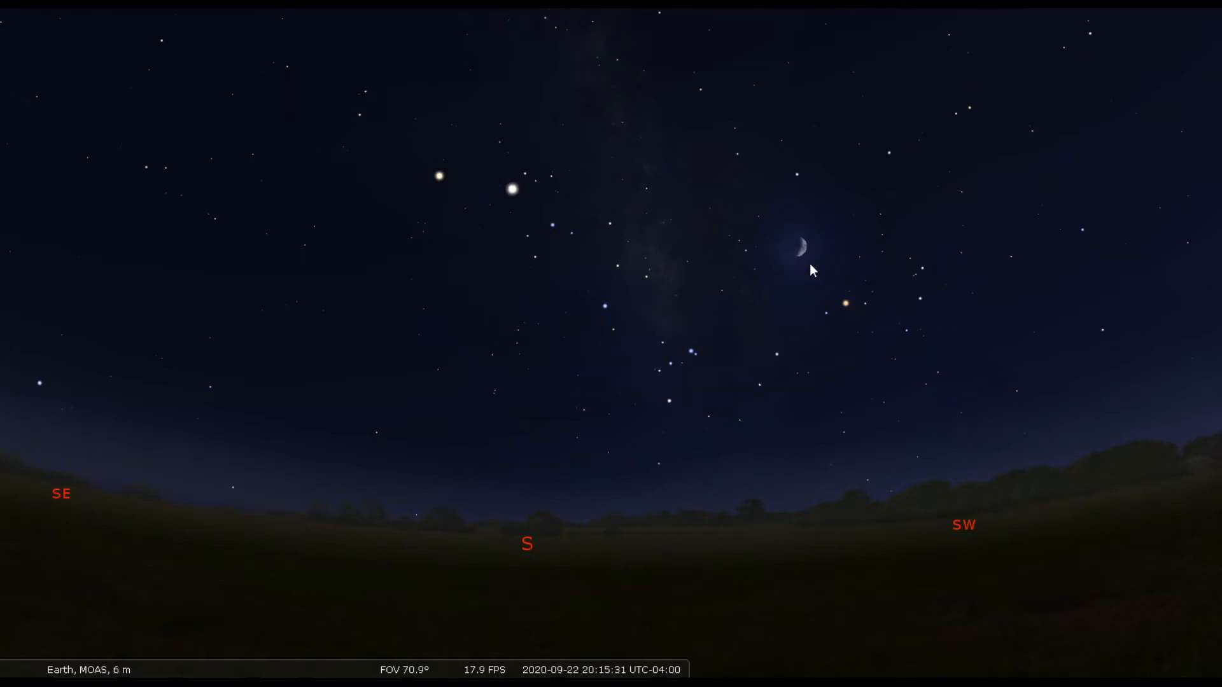
{"action": "mouse_move", "coordinate": [775, 320]}
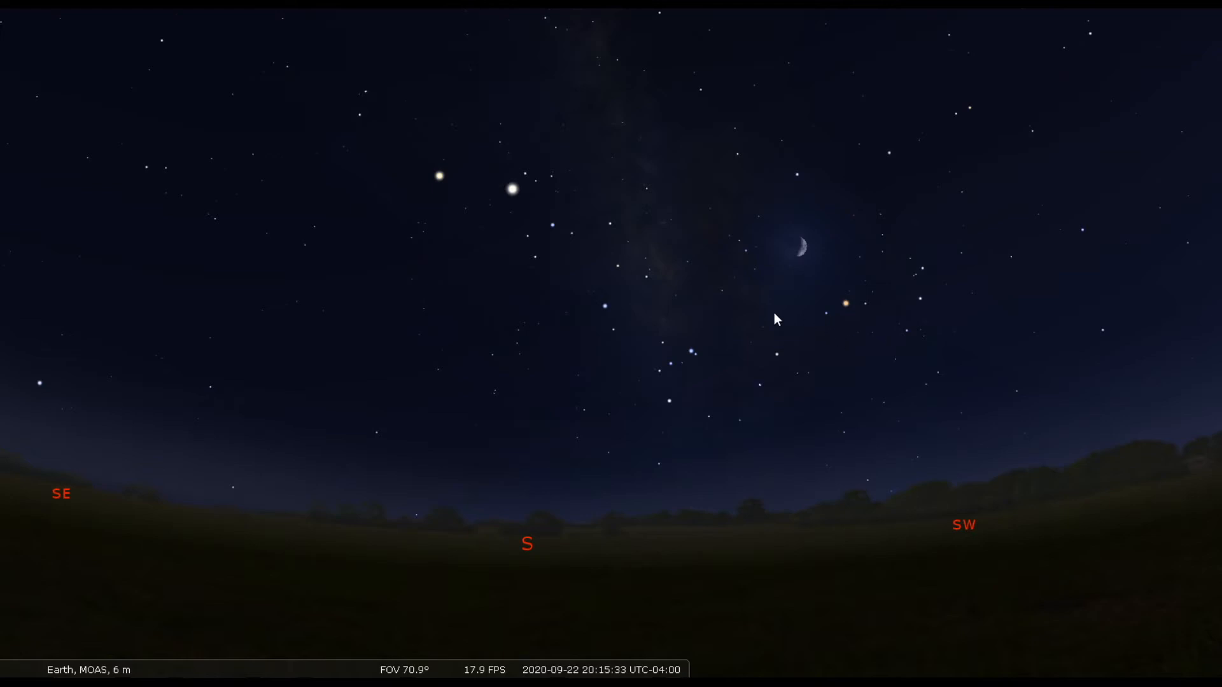
{"action": "mouse_move", "coordinate": [964, 359]}
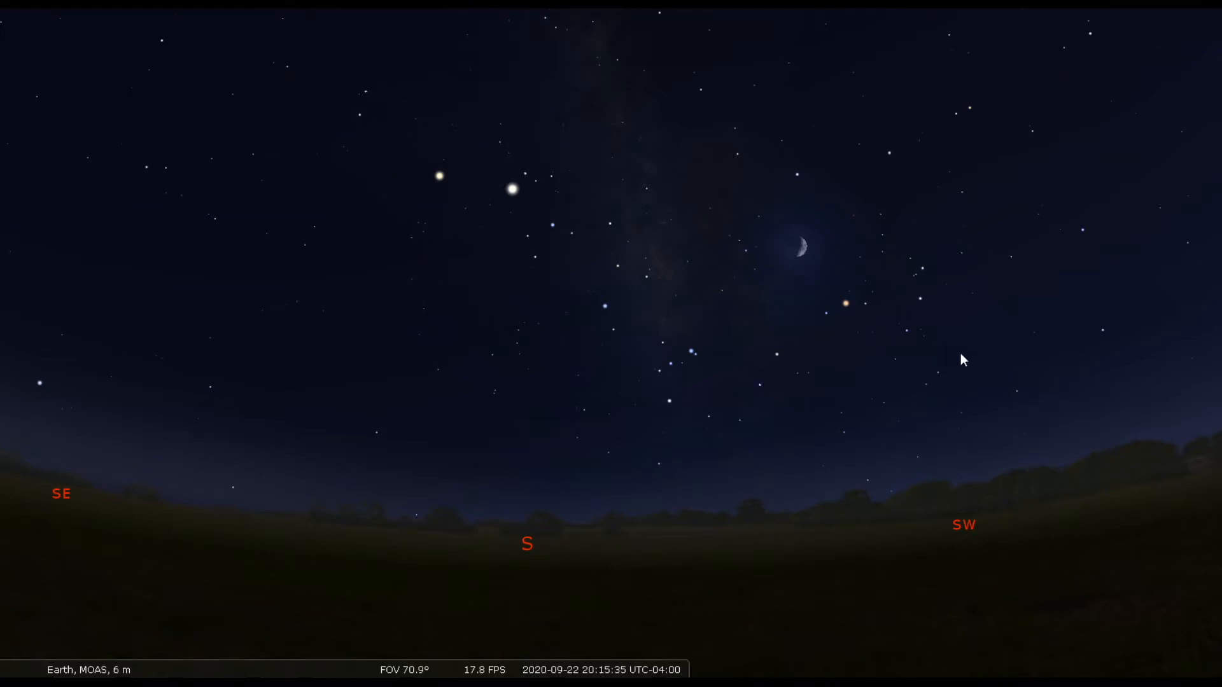
{"action": "mouse_move", "coordinate": [1052, 480]}
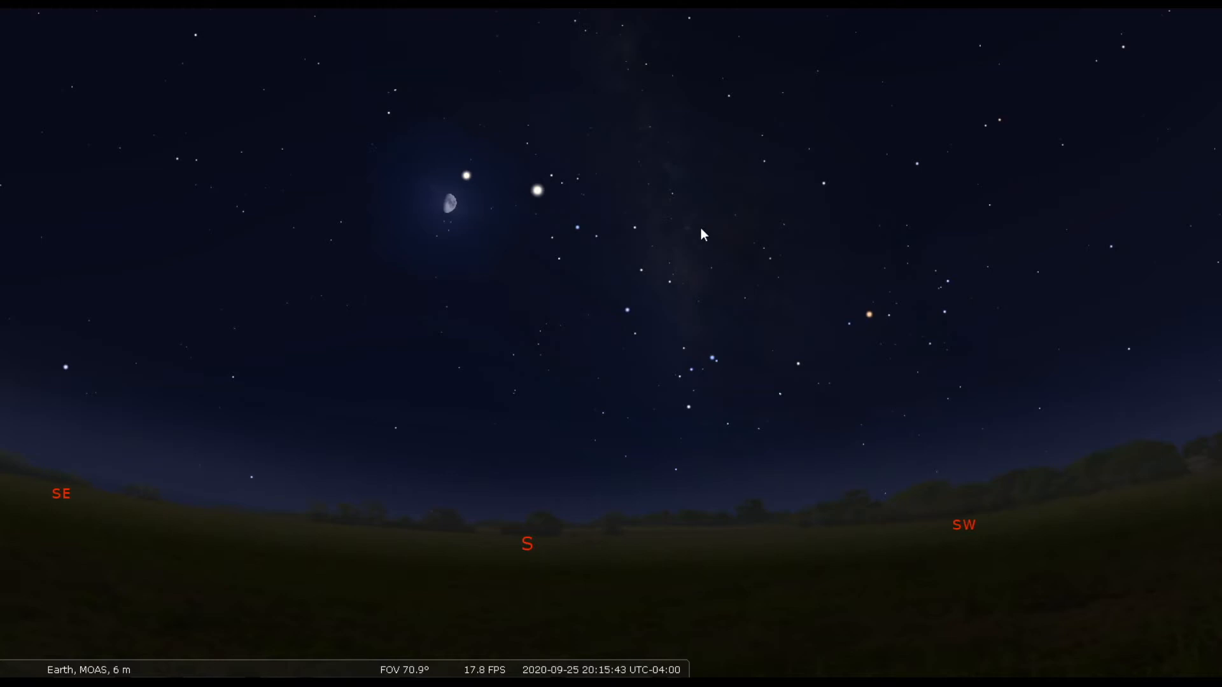
{"action": "mouse_move", "coordinate": [465, 195]}
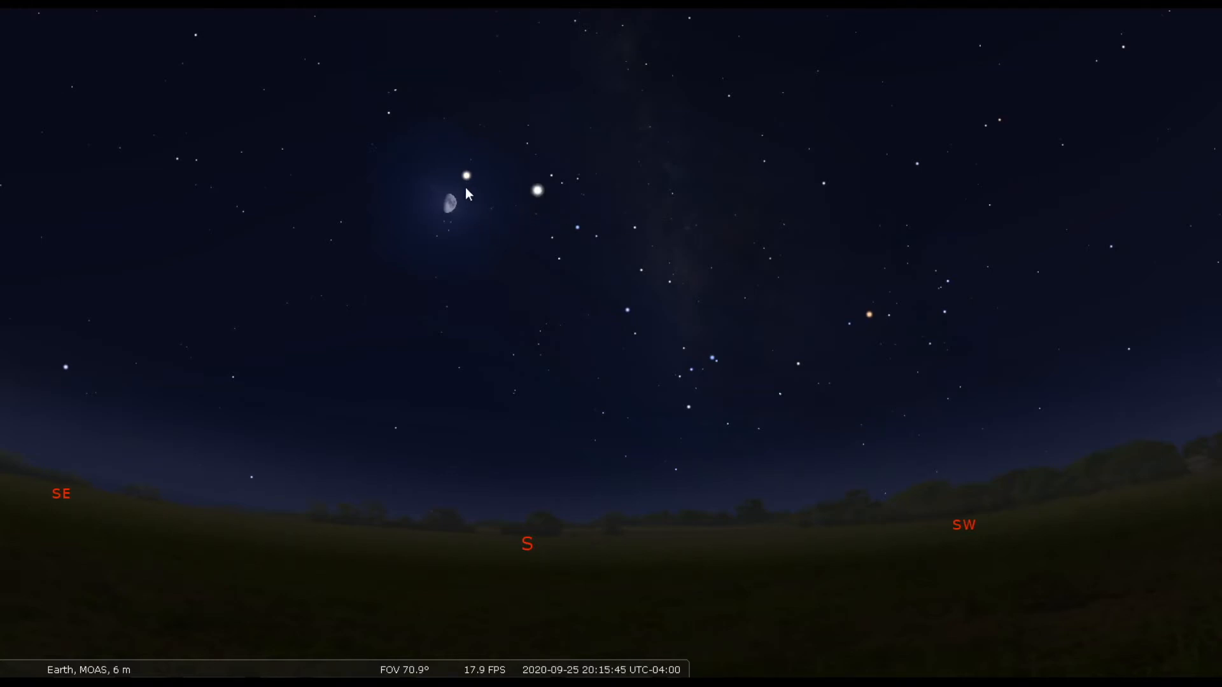
{"action": "mouse_move", "coordinate": [511, 263]}
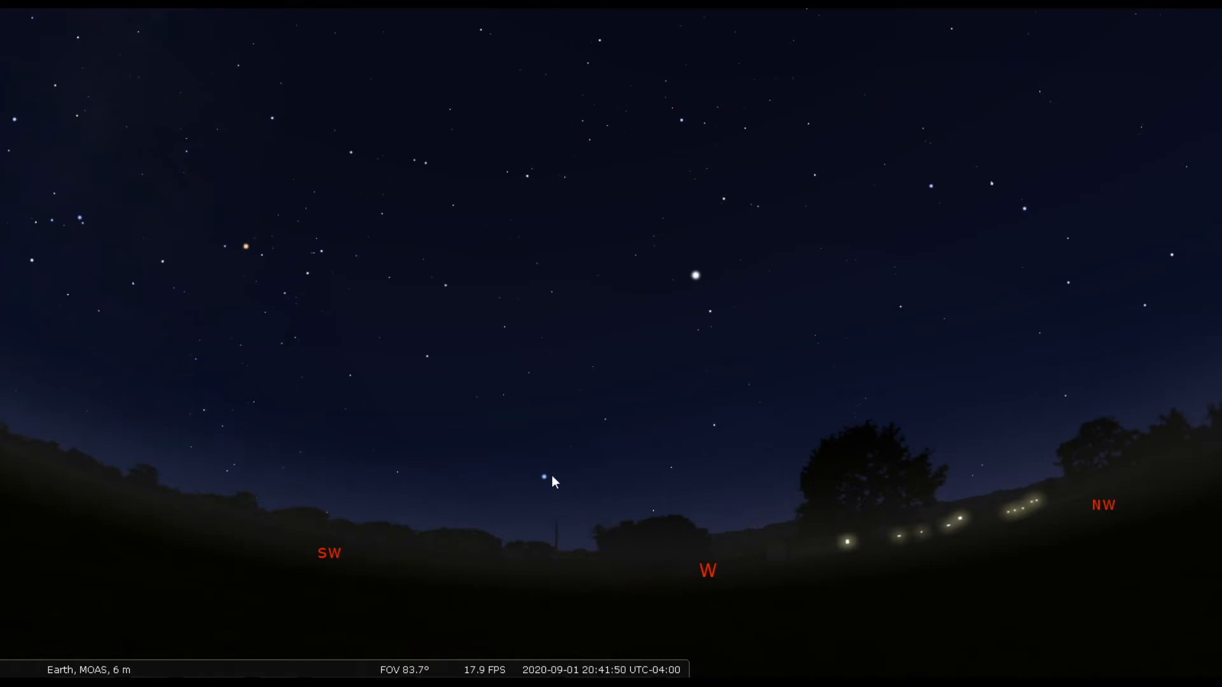
- Select Spica, Arcturus and Antares with constellation lines turned on
{"action": "left_click", "coordinate": [543, 478]}
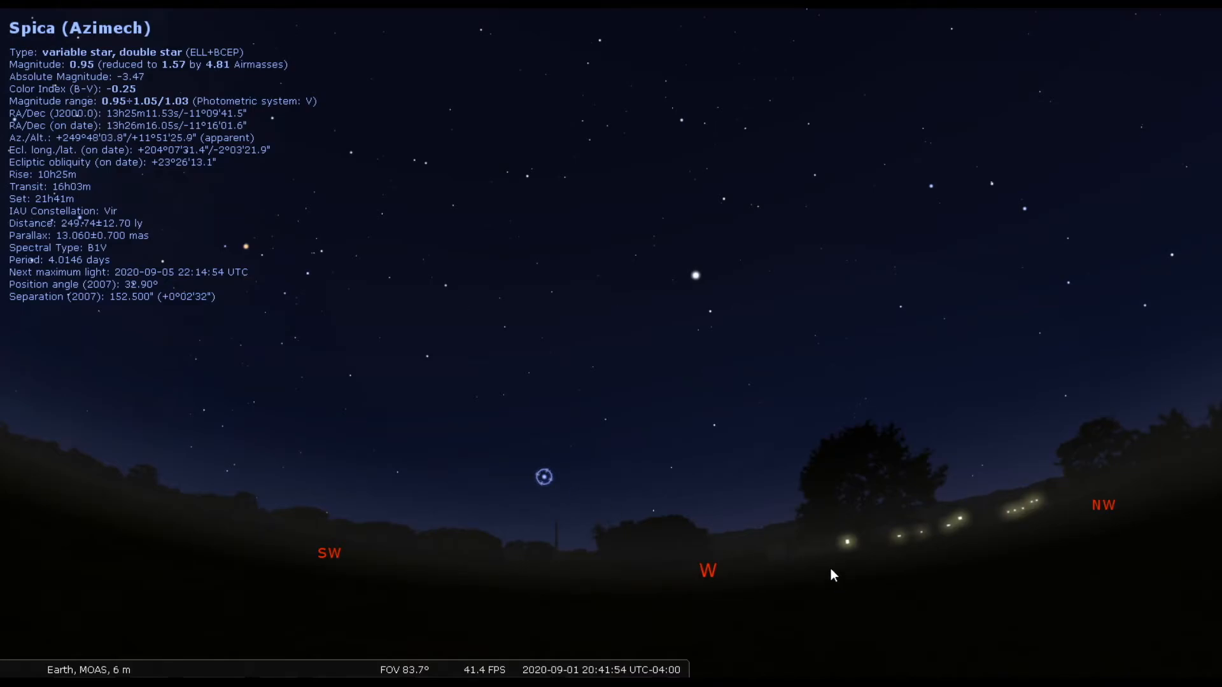
{"action": "key", "text": "c"}
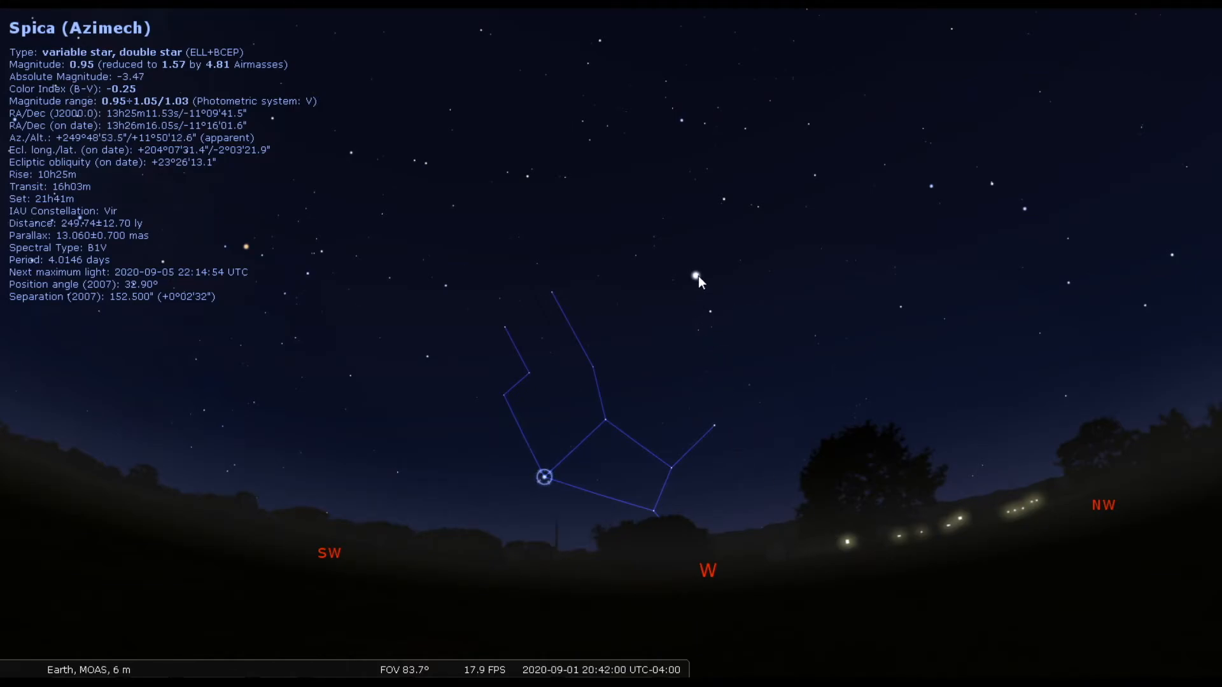
{"action": "left_click", "coordinate": [695, 275]}
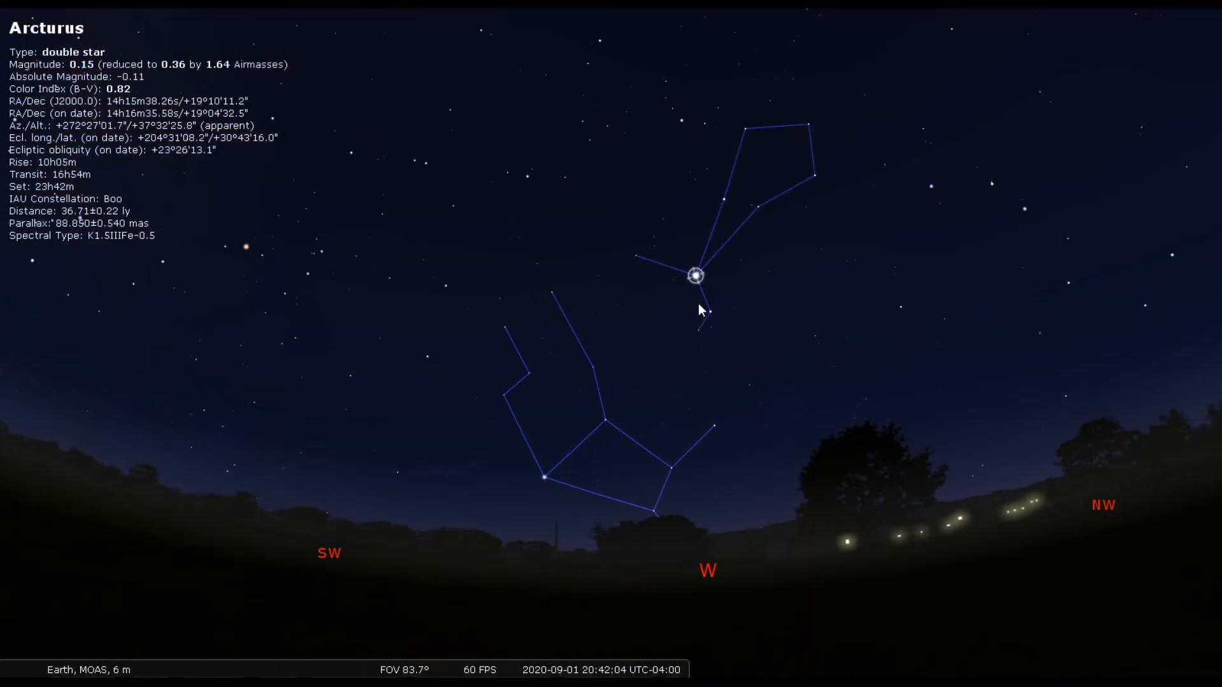
{"action": "mouse_move", "coordinate": [647, 369]}
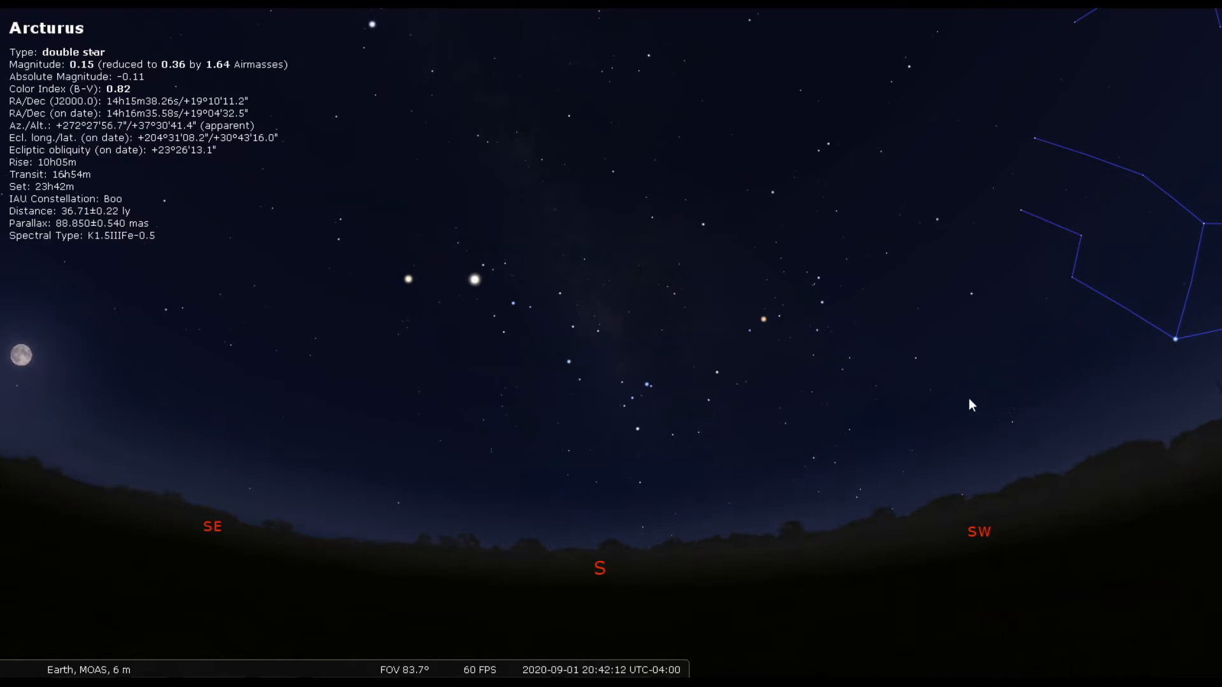
{"action": "left_click", "coordinate": [763, 318]}
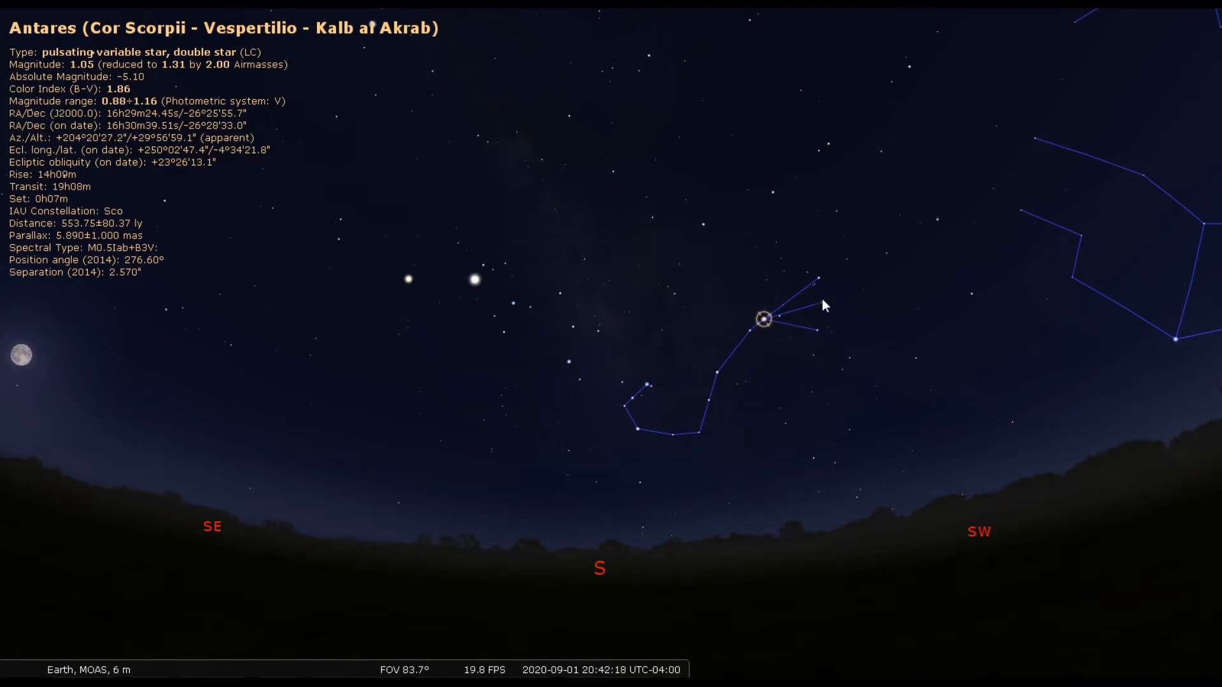
{"action": "mouse_move", "coordinate": [577, 320]}
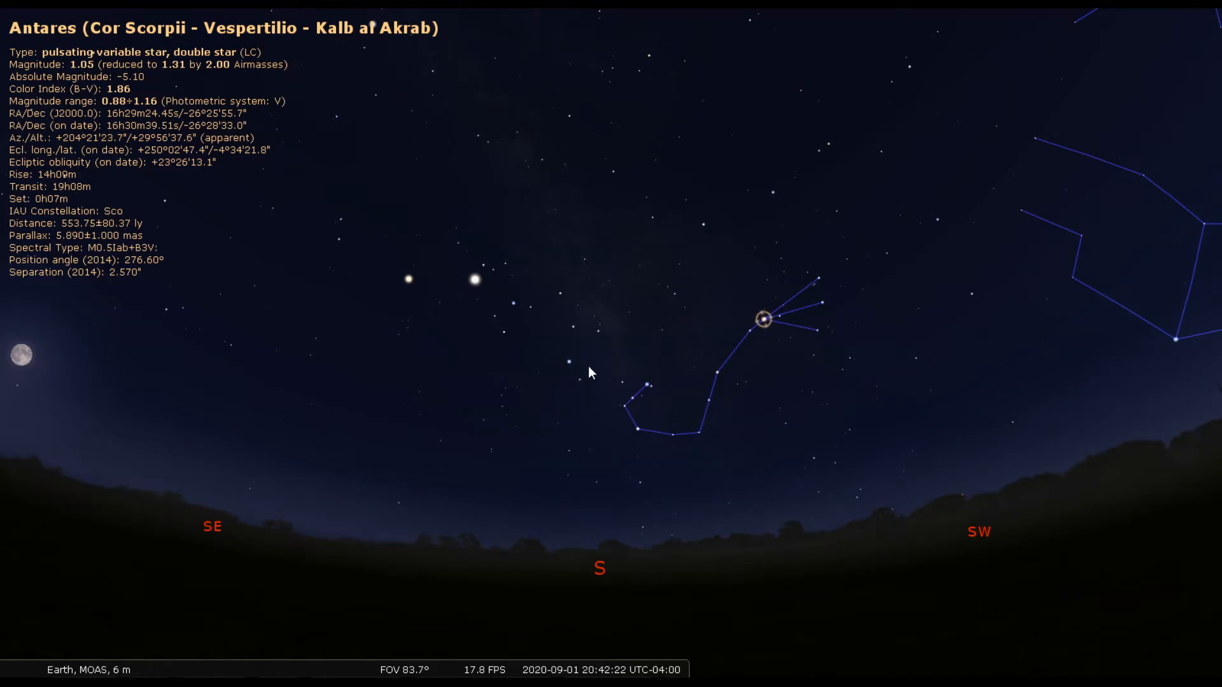
{"action": "left_click", "coordinate": [560, 292]}
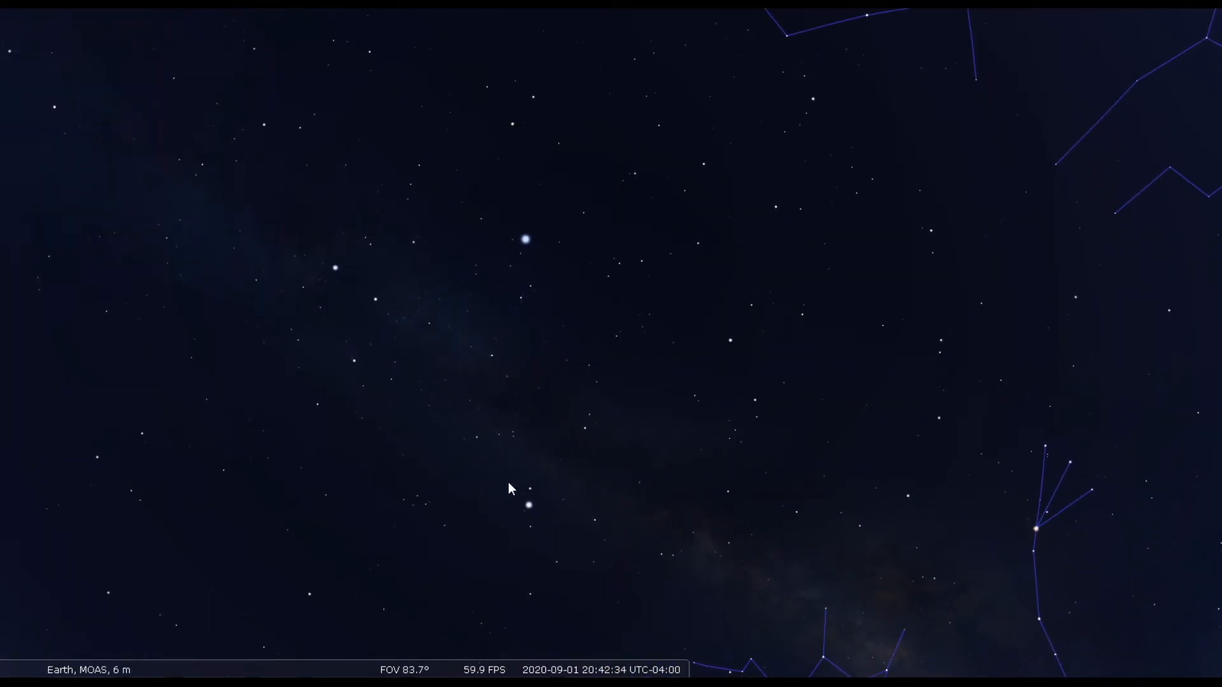
{"action": "mouse_move", "coordinate": [411, 271]}
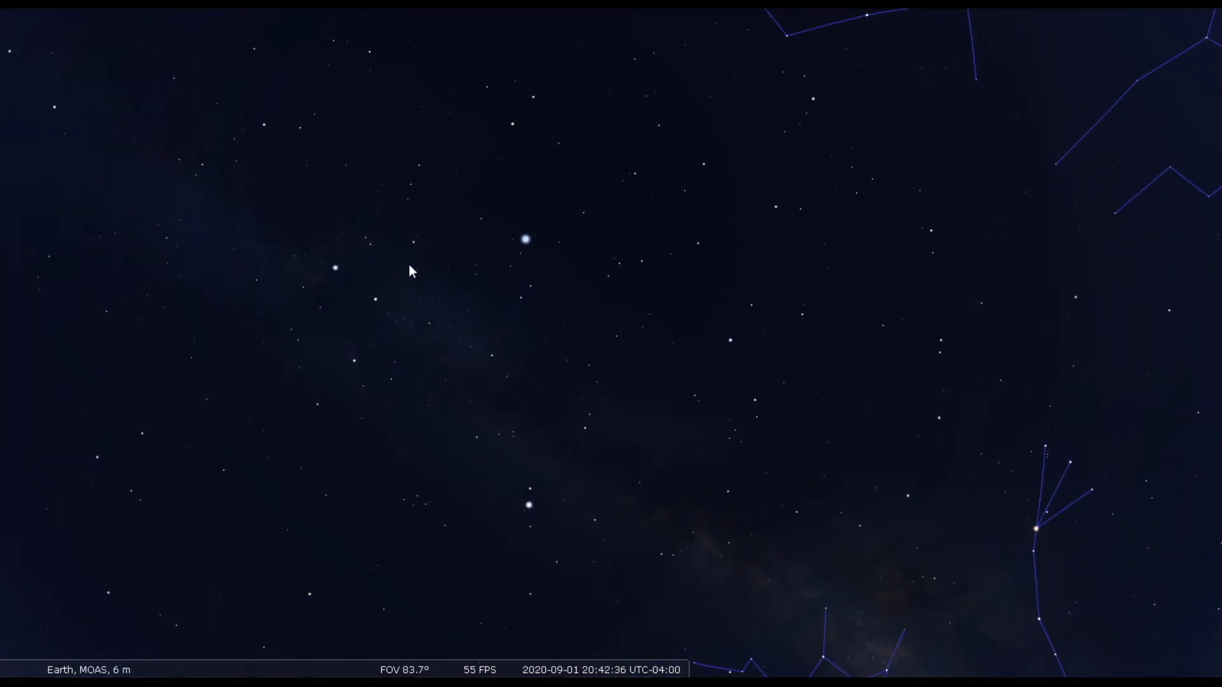
{"action": "mouse_move", "coordinate": [295, 300]}
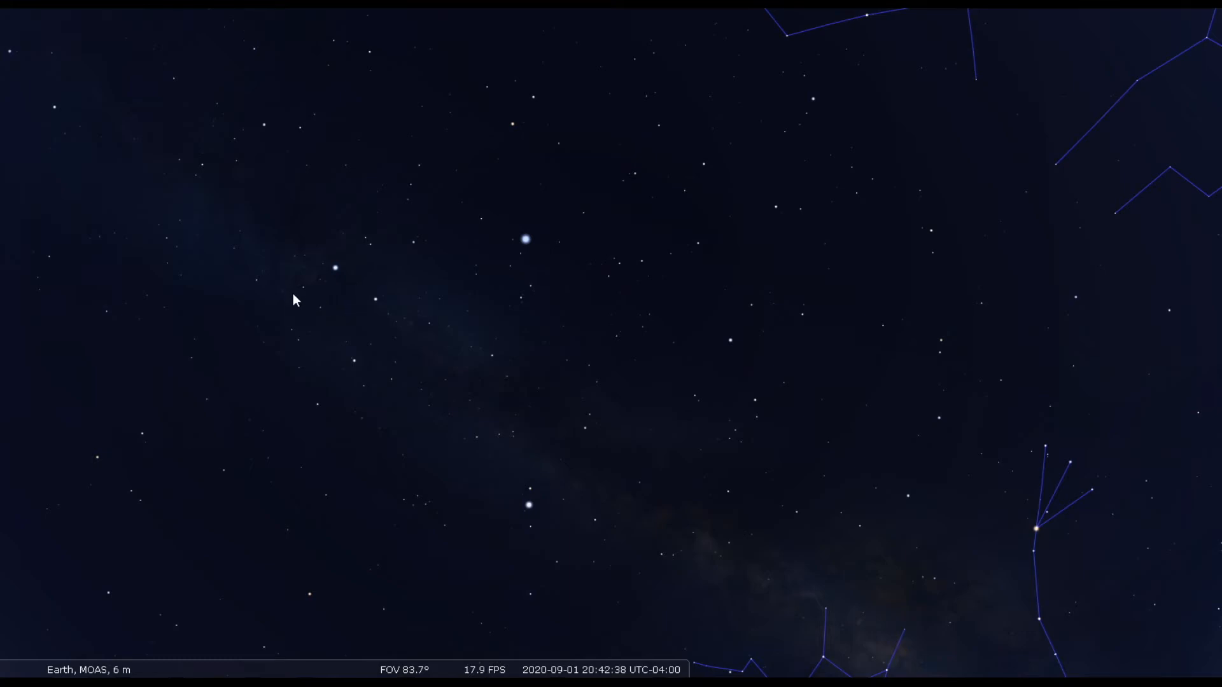
{"action": "mouse_move", "coordinate": [347, 263]}
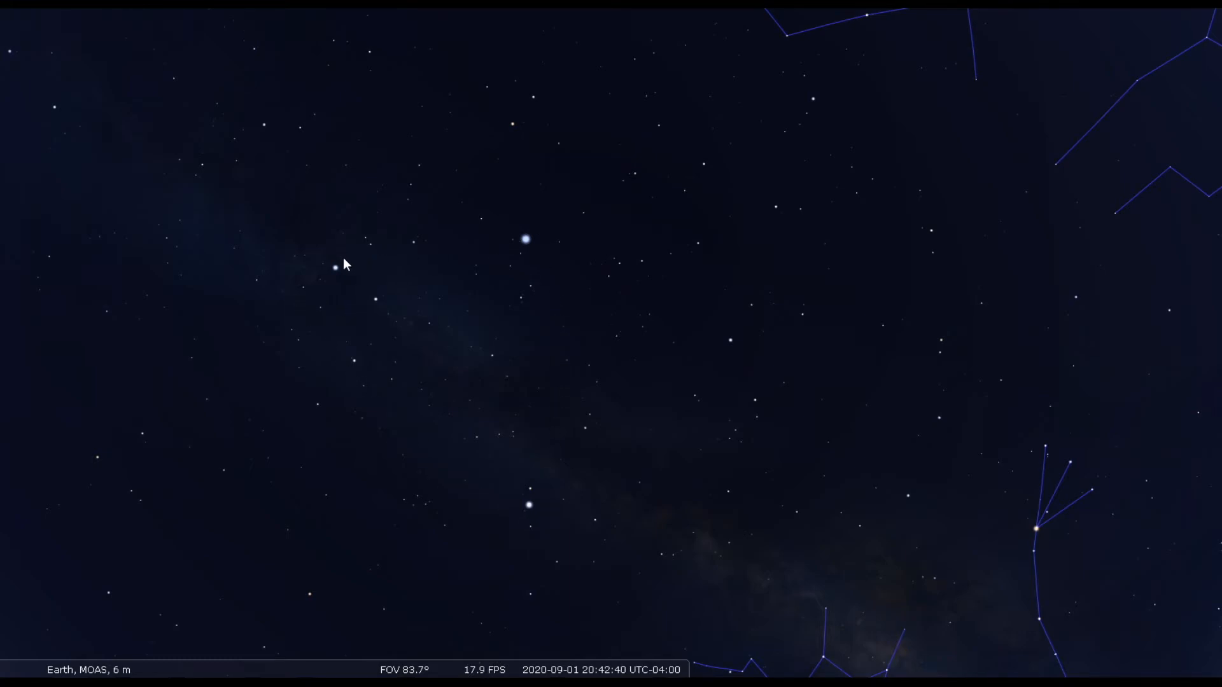
{"action": "mouse_move", "coordinate": [339, 275]}
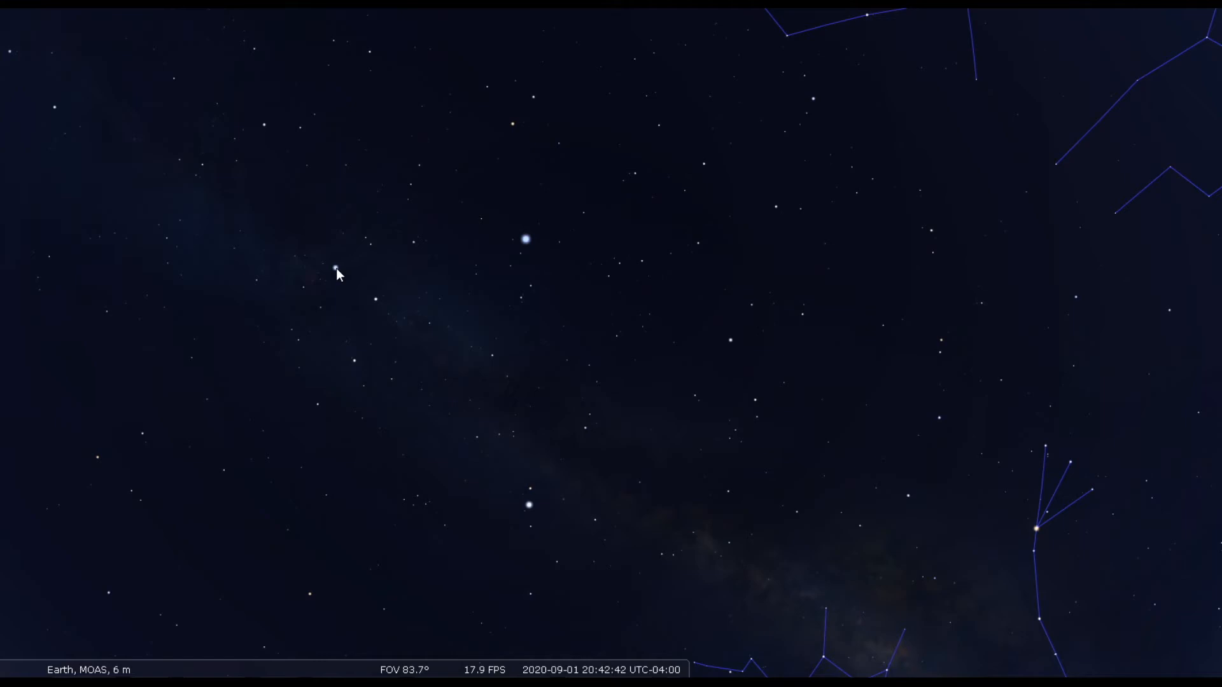
- Select Deneb and Altair to show their constellation figures
{"action": "left_click", "coordinate": [336, 268]}
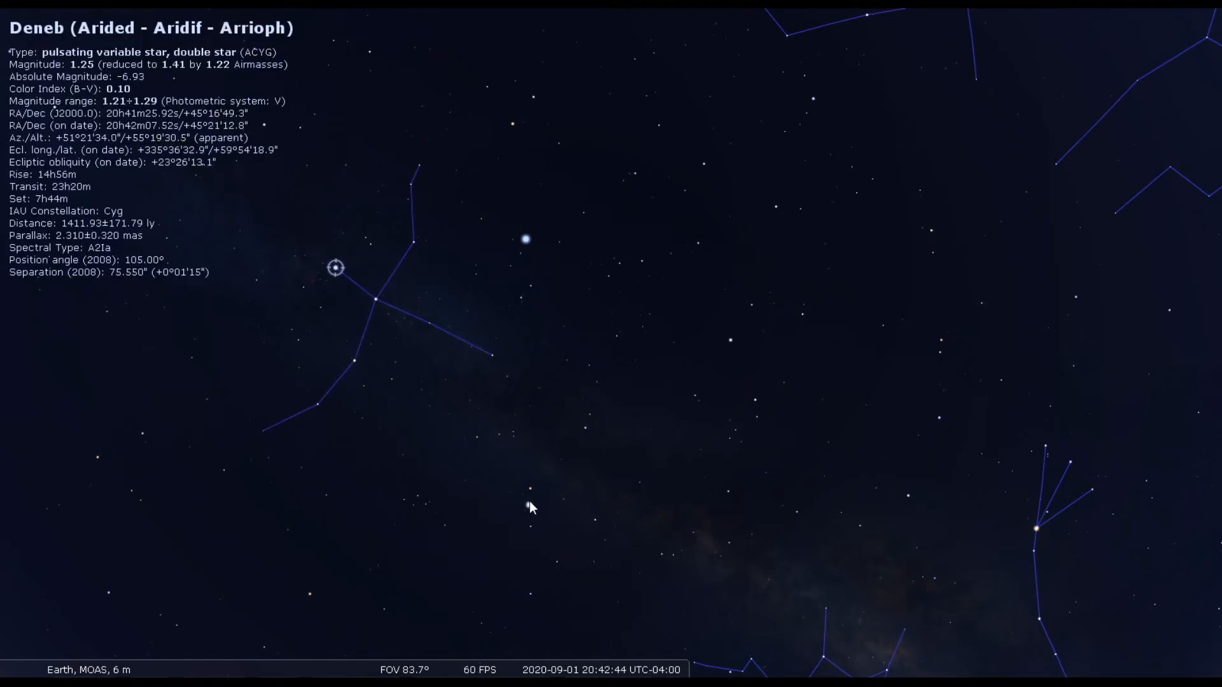
{"action": "left_click", "coordinate": [529, 505]}
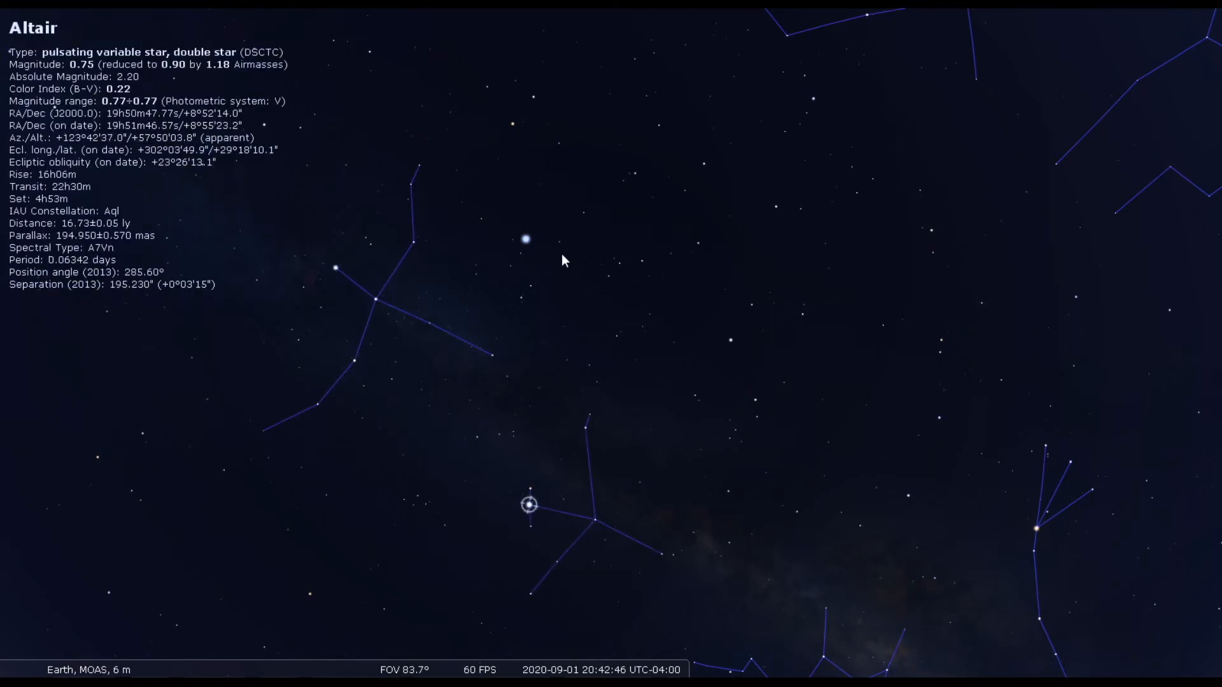
{"action": "left_click", "coordinate": [525, 239]}
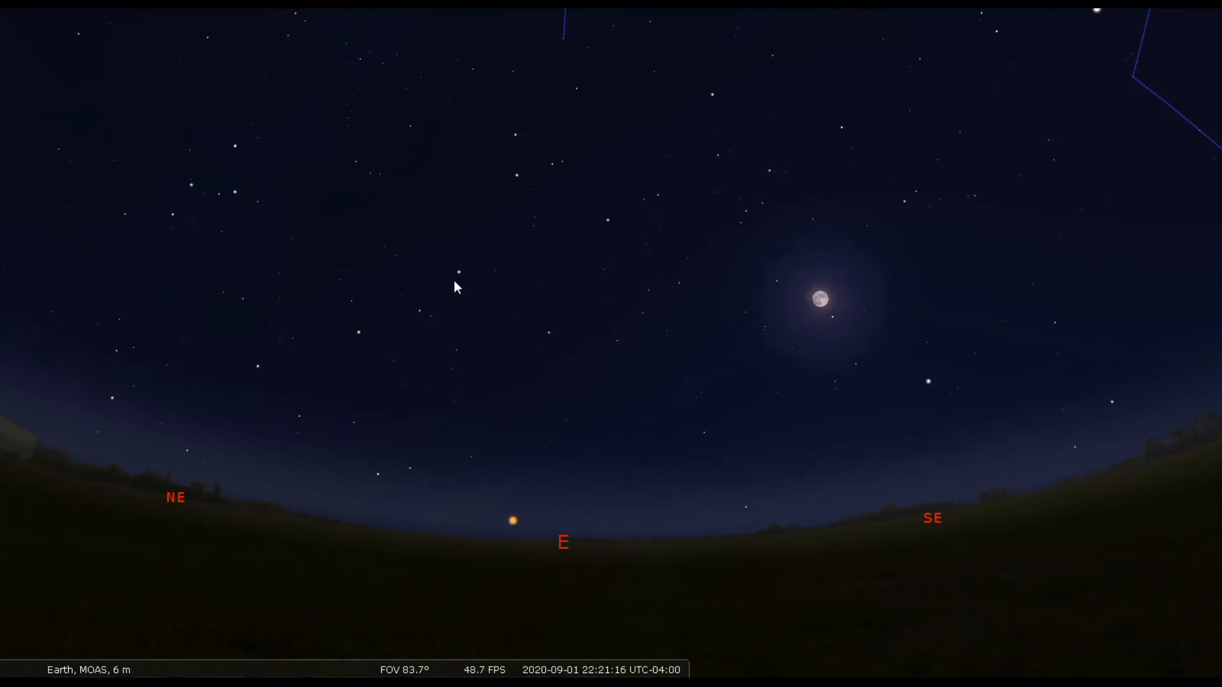
{"action": "mouse_move", "coordinate": [520, 180]}
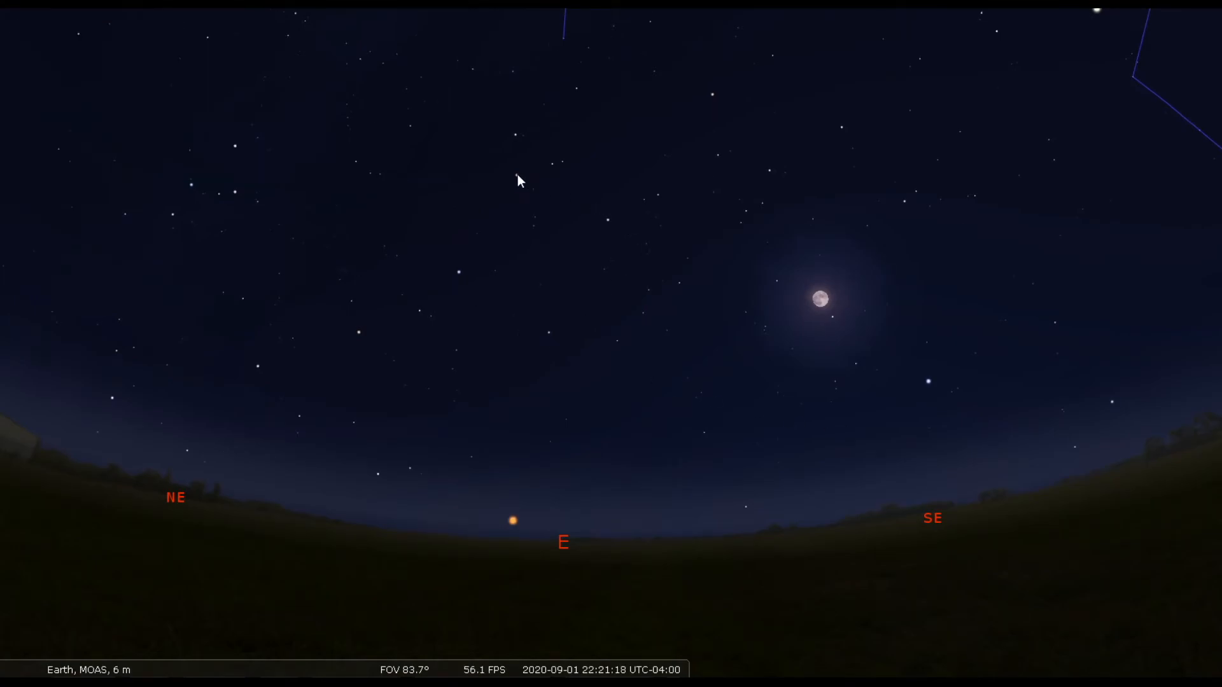
- Select Scheat, Caph and Mirach for Pegasus, Cassiopeia and Andromeda, then widen the view
{"action": "left_click", "coordinate": [562, 168]}
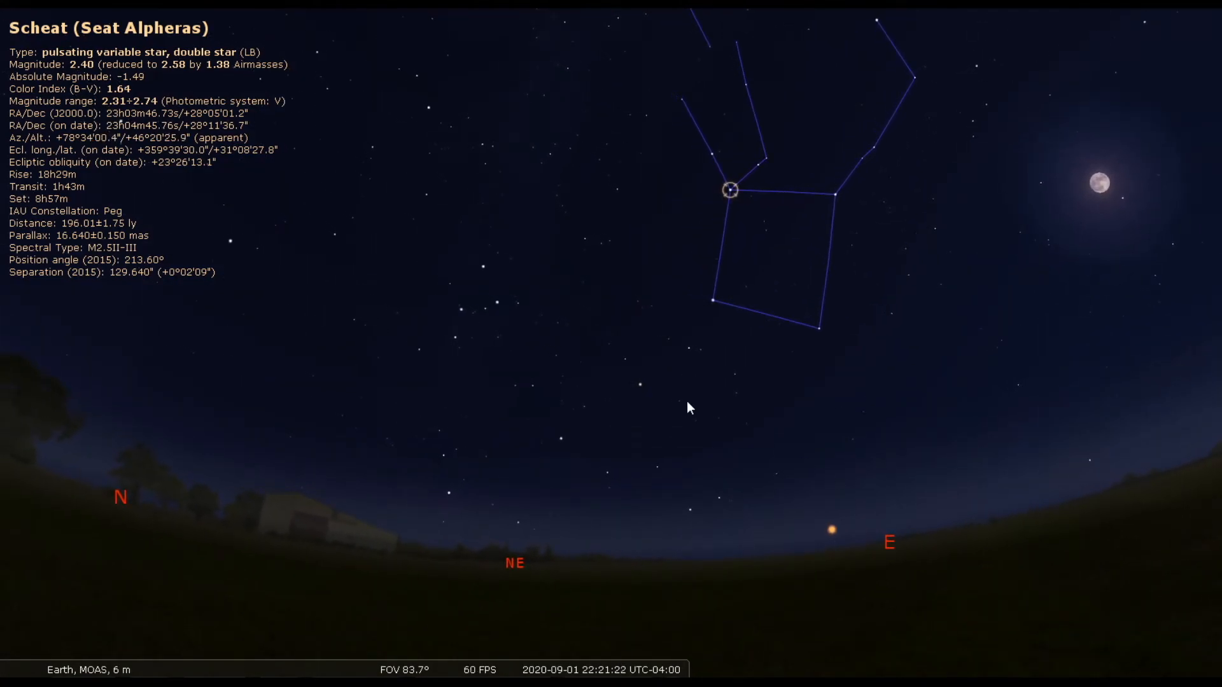
{"action": "mouse_move", "coordinate": [485, 273]}
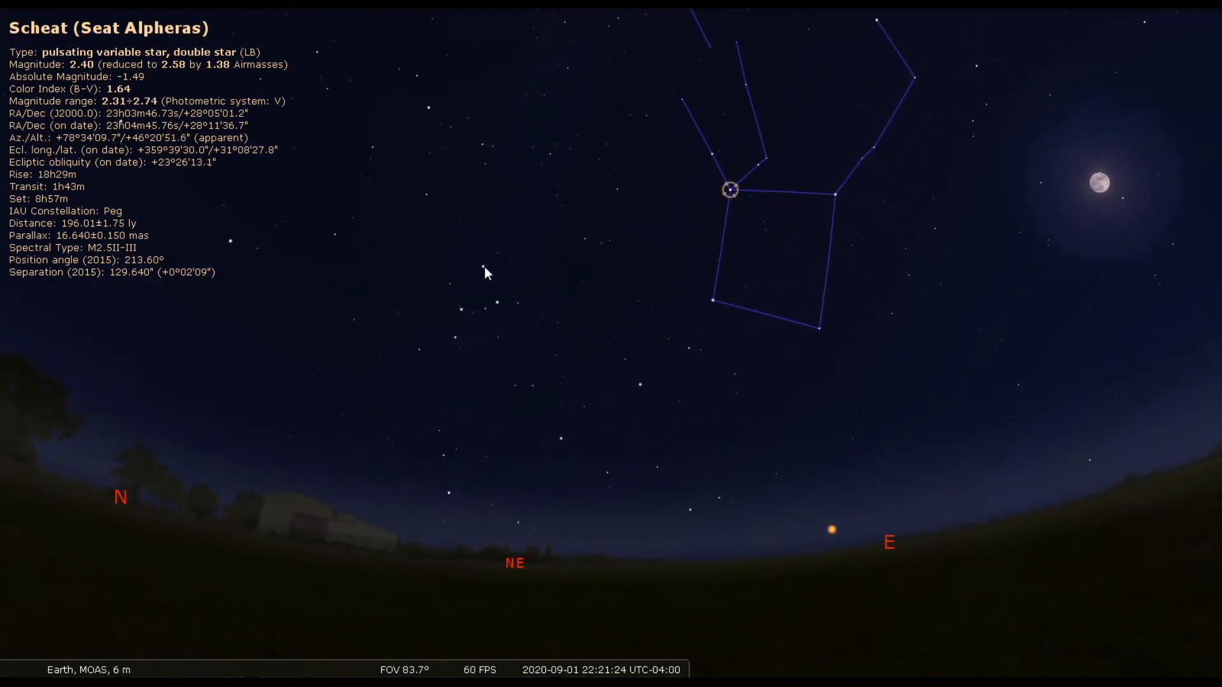
{"action": "left_click", "coordinate": [482, 266]}
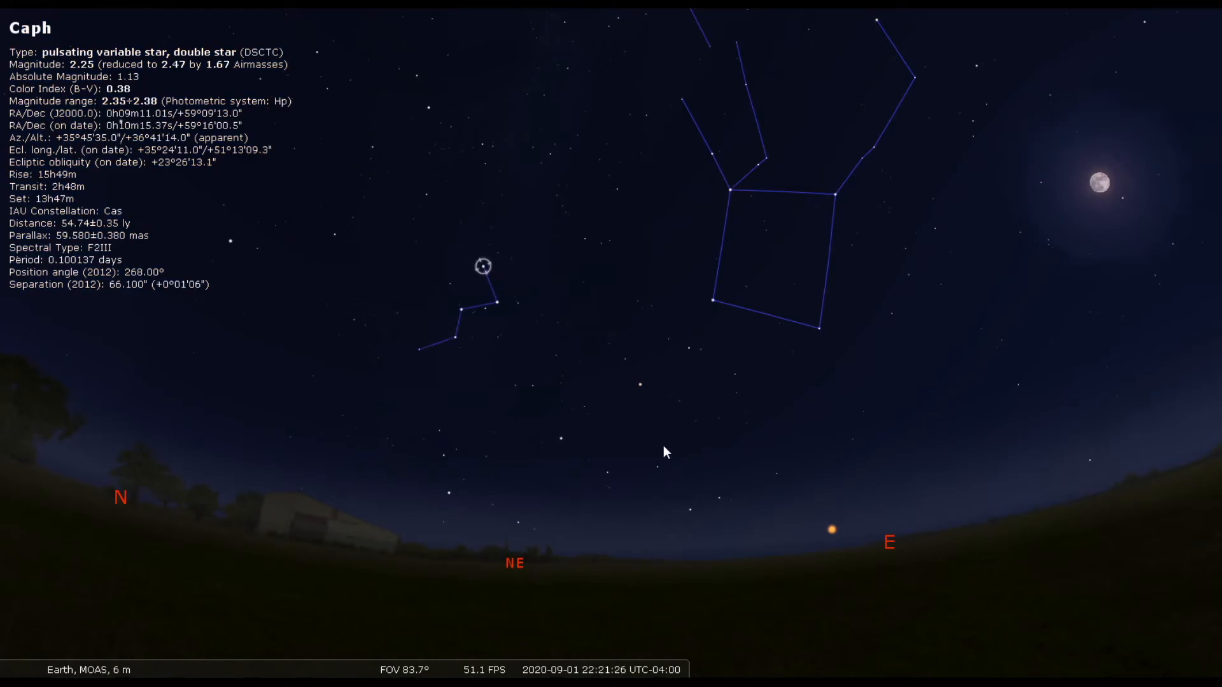
{"action": "mouse_move", "coordinate": [641, 406]}
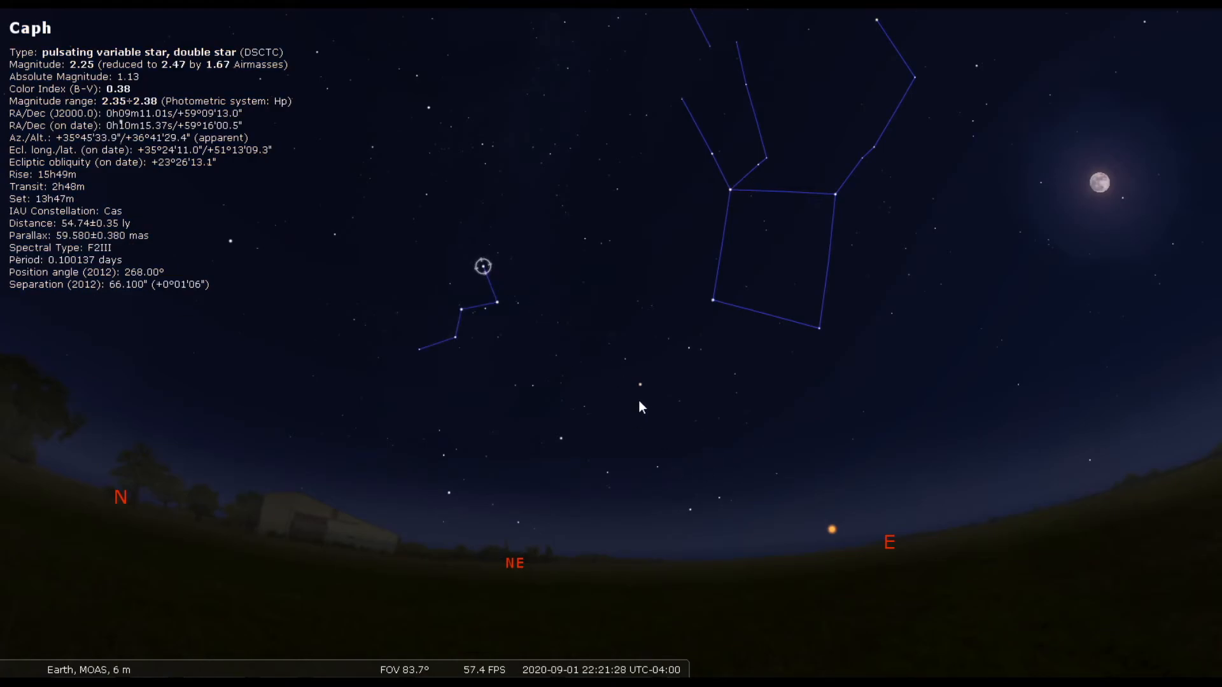
{"action": "left_click", "coordinate": [639, 384]}
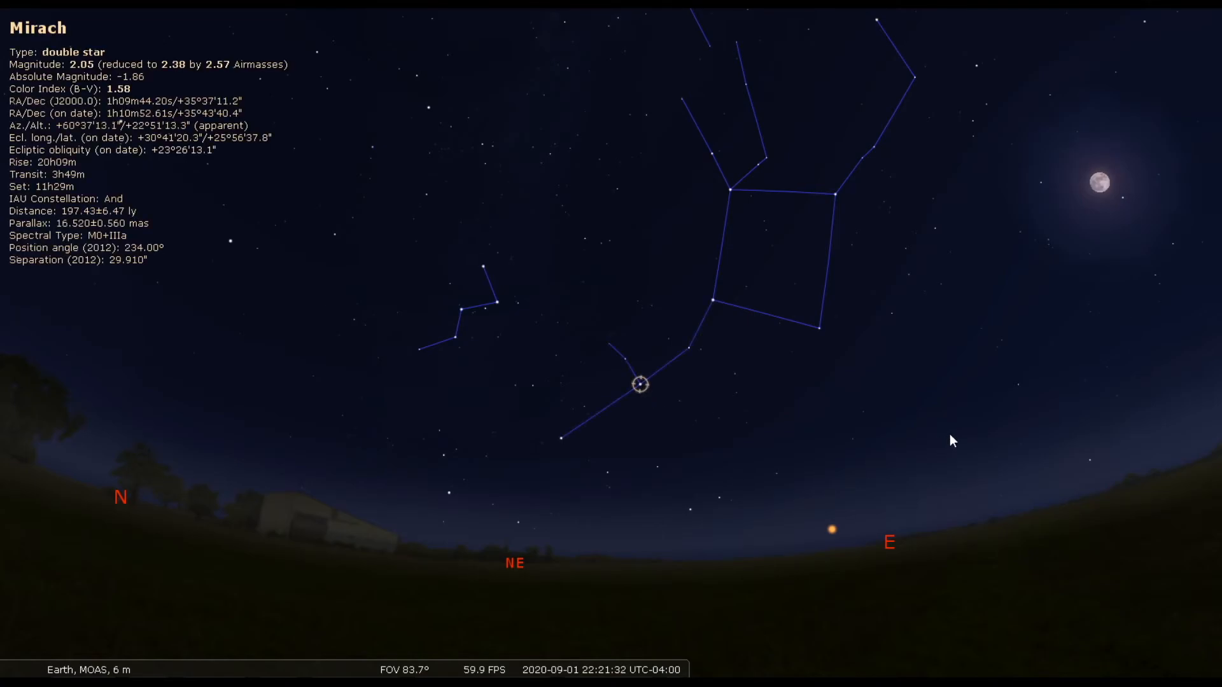
{"action": "scroll", "scroll_direction": "down", "scroll_amount": 3}
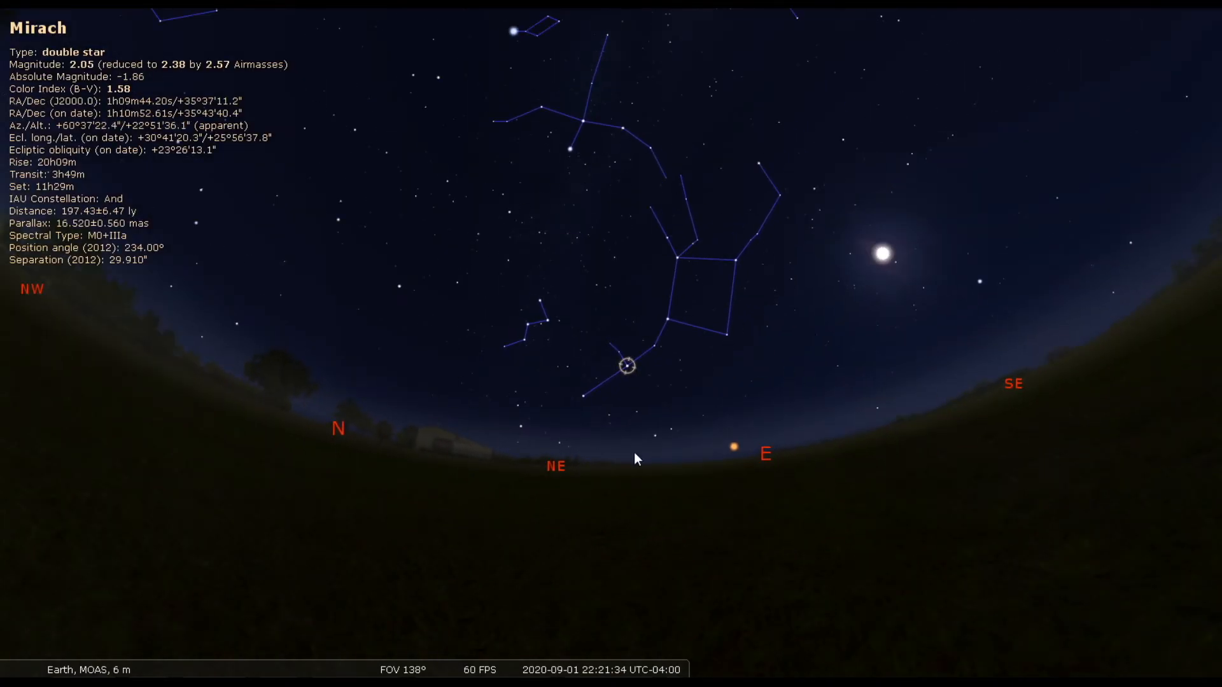